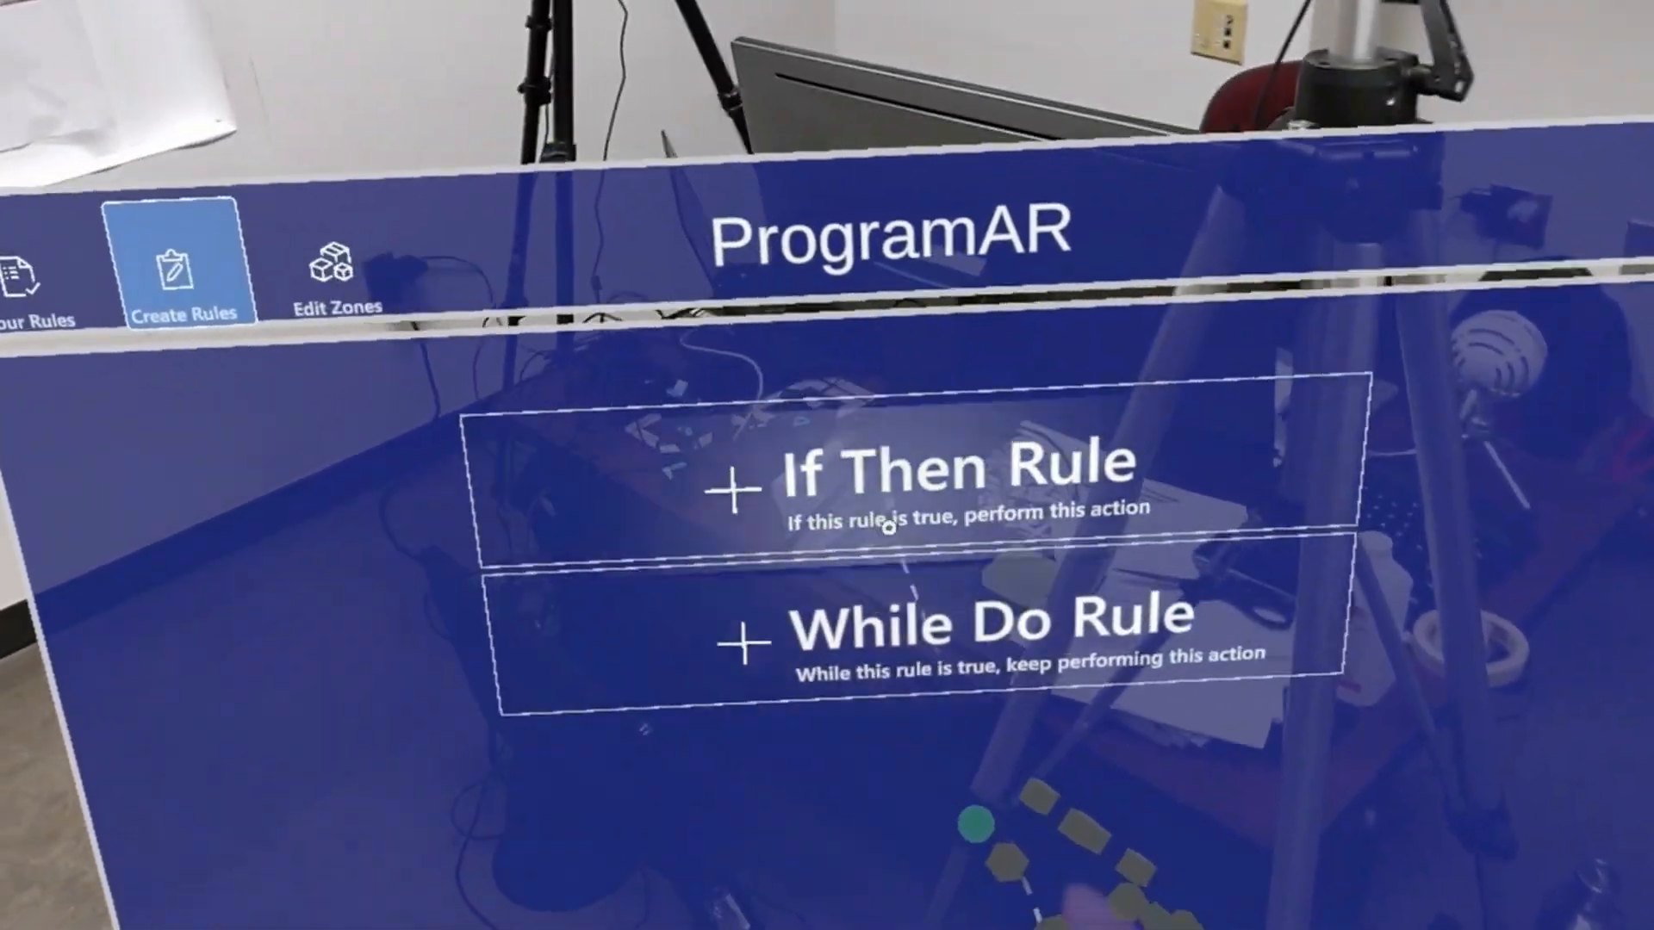
Step: Create an If Then rule whose trigger is Box 1 is in Zone 1
click(959, 470)
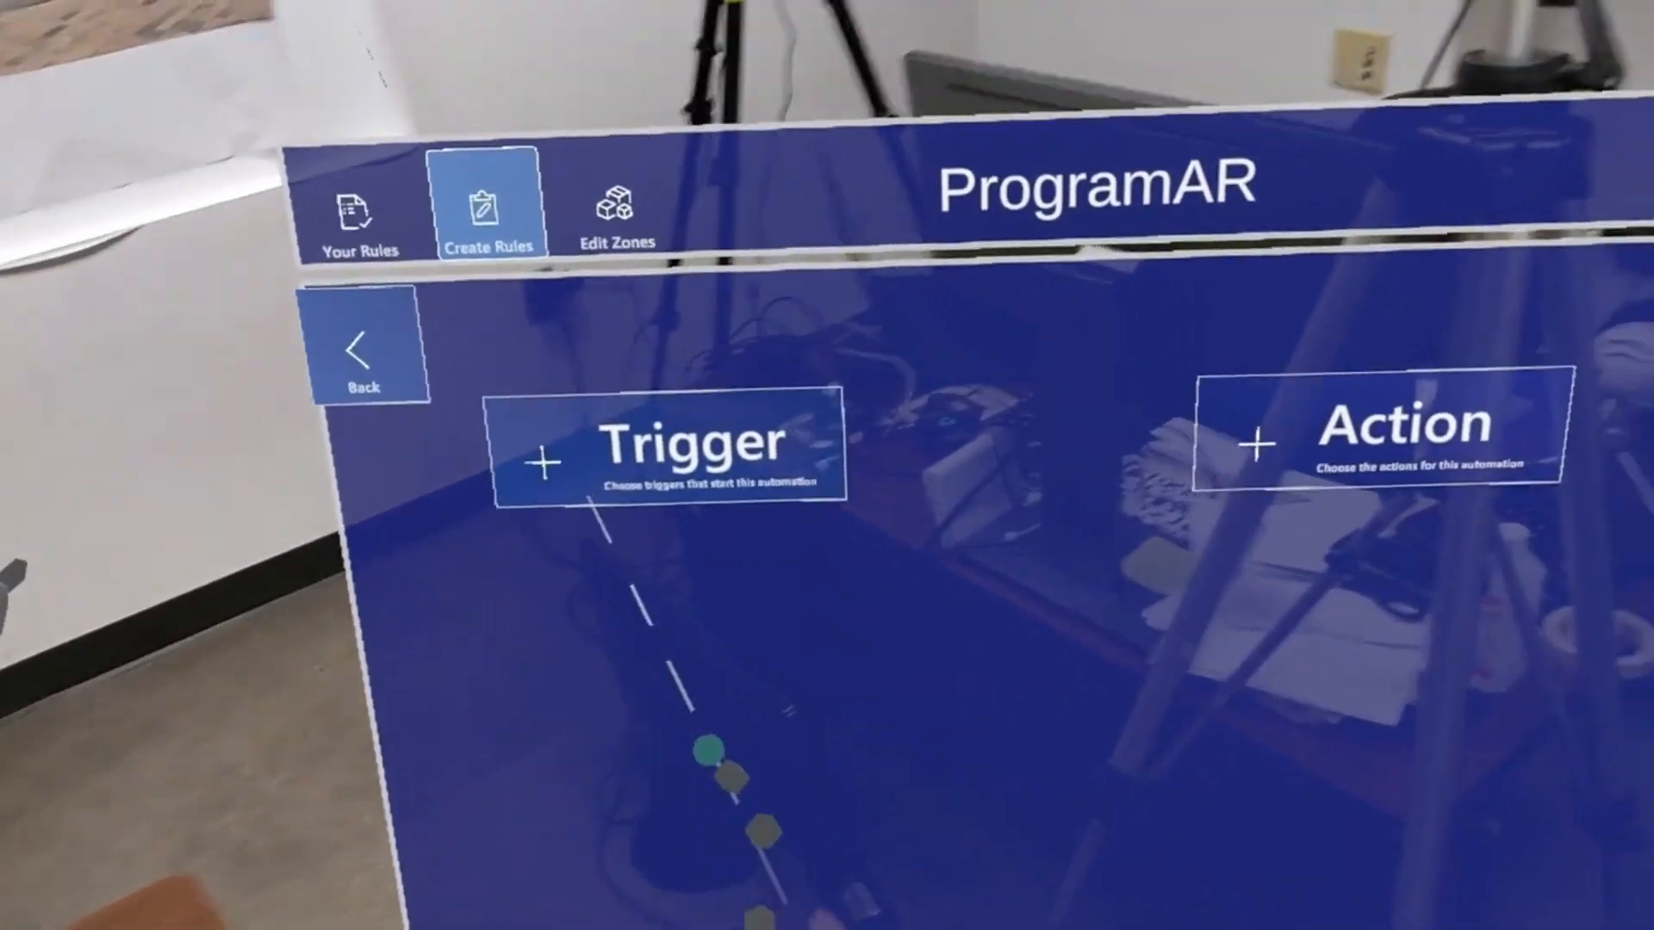
click(668, 441)
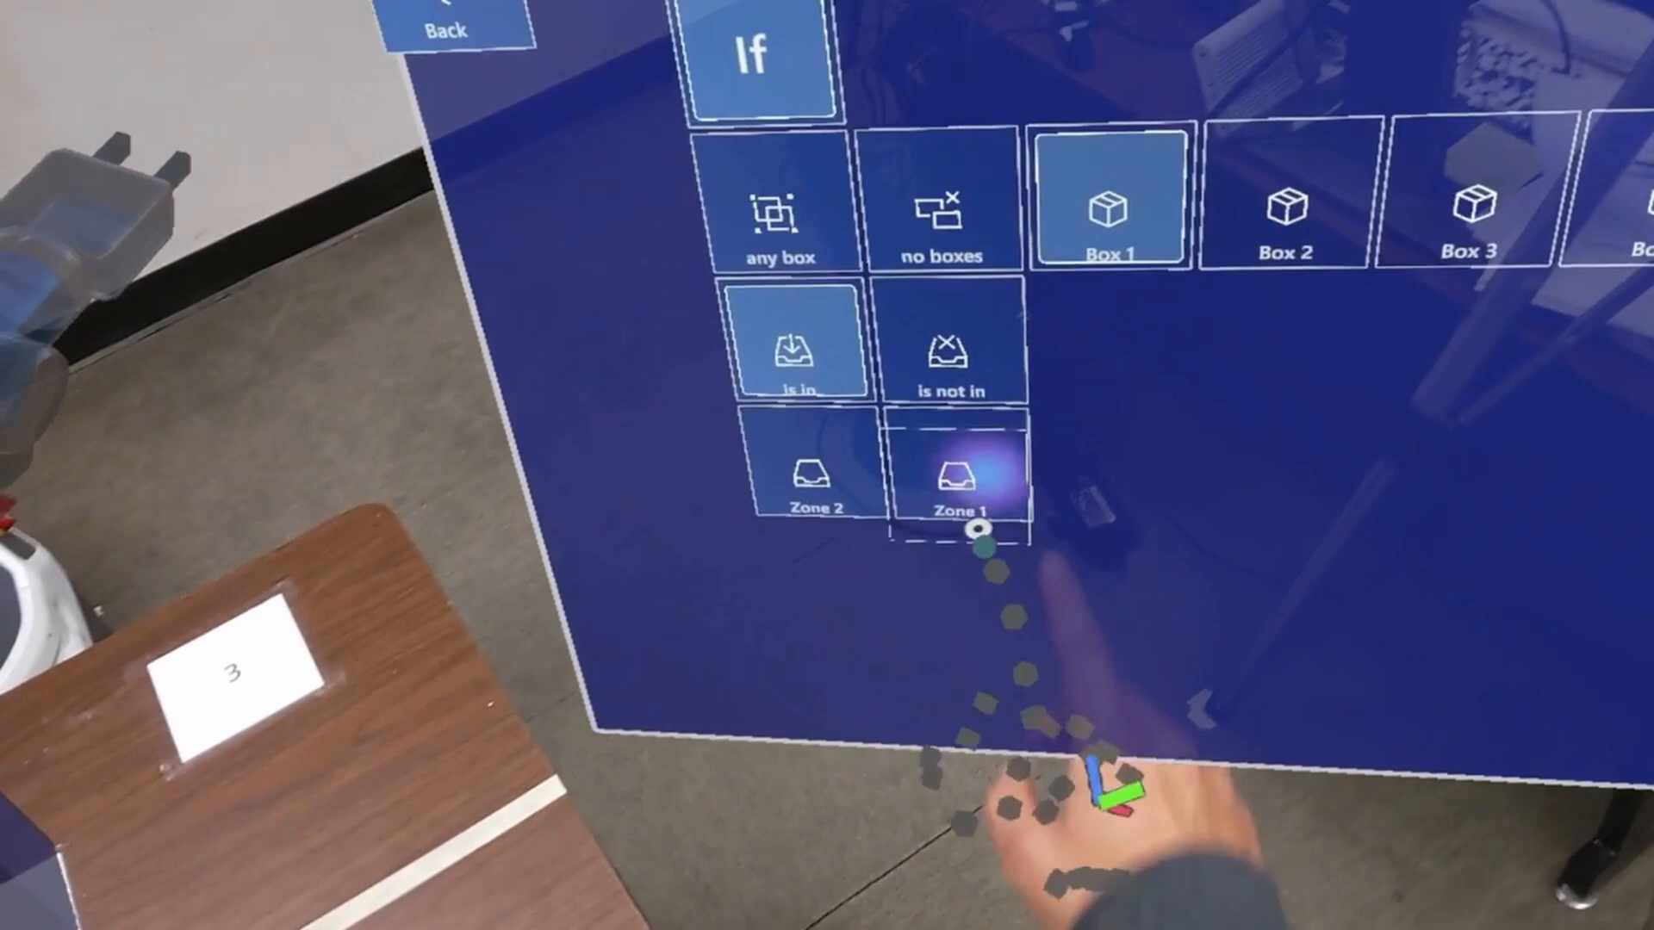
click(958, 474)
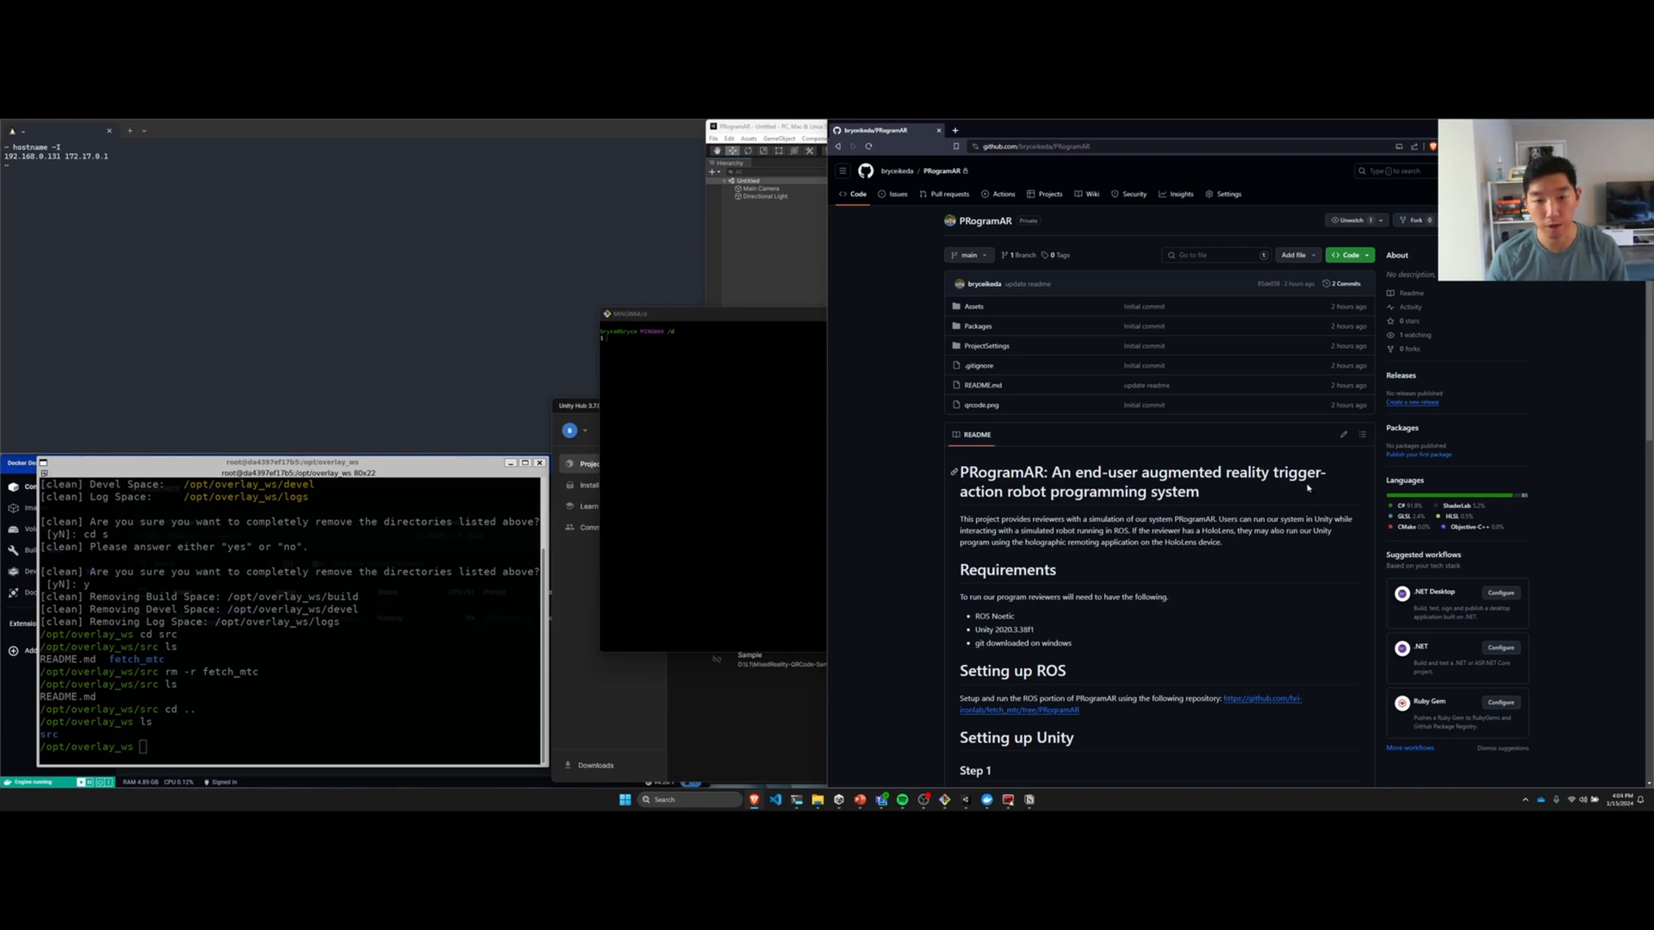
Step: Scroll the README to the Setting up Unity section and its git clone step
scroll(down, 3)
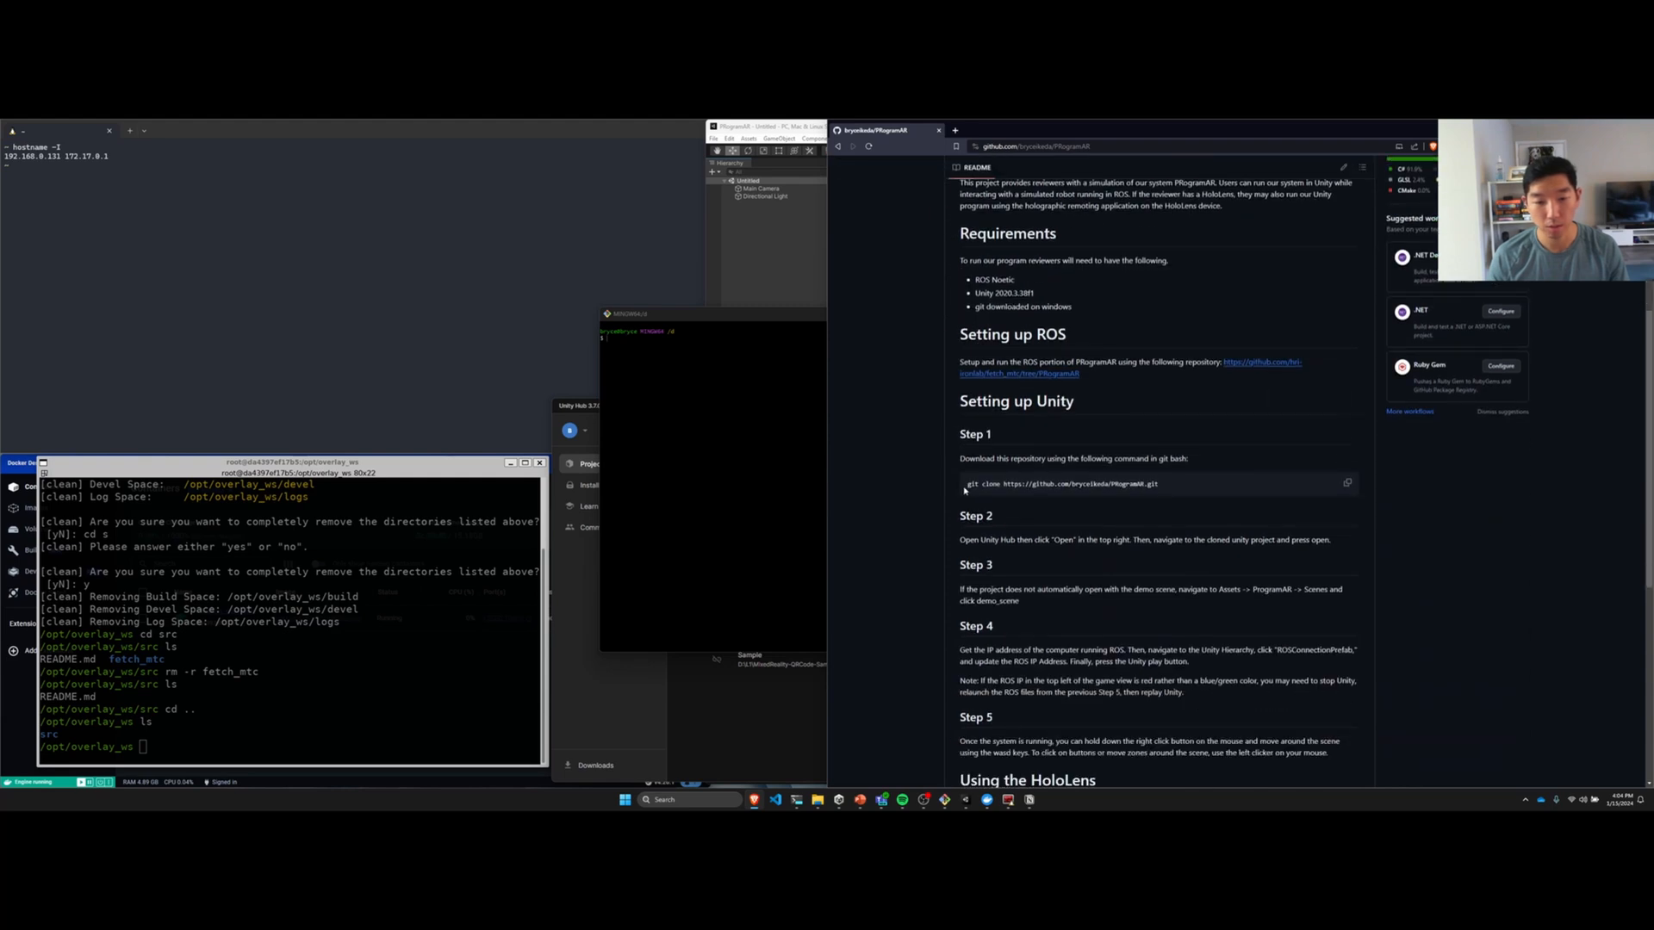
mouse_move(1174, 503)
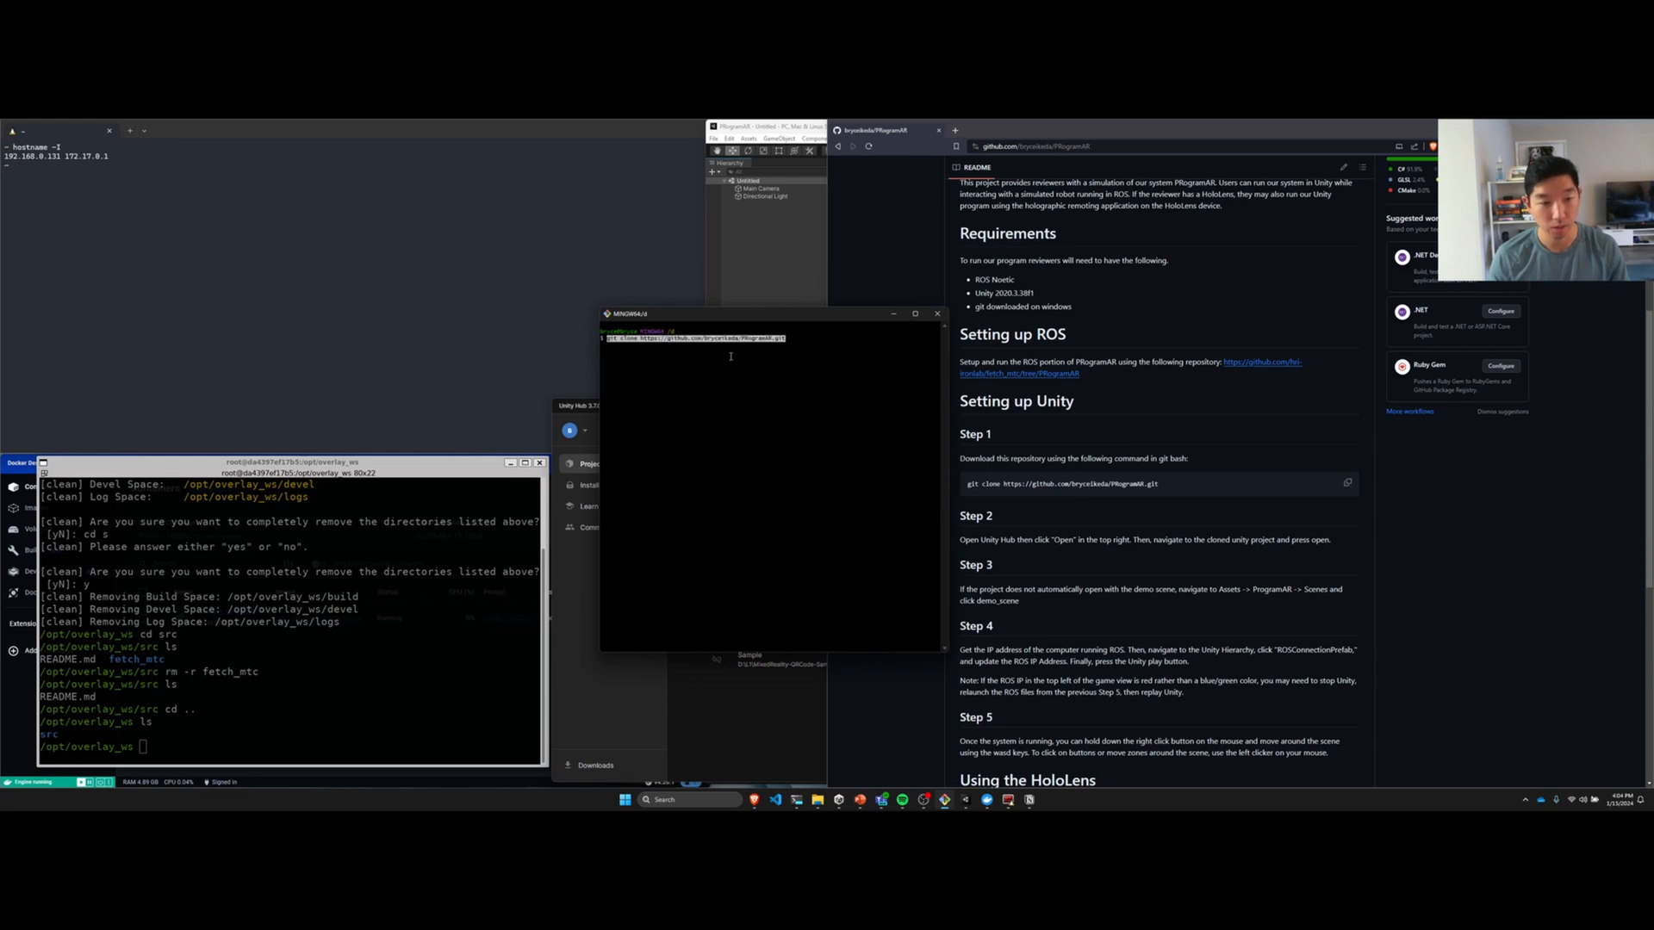
mouse_move(733, 723)
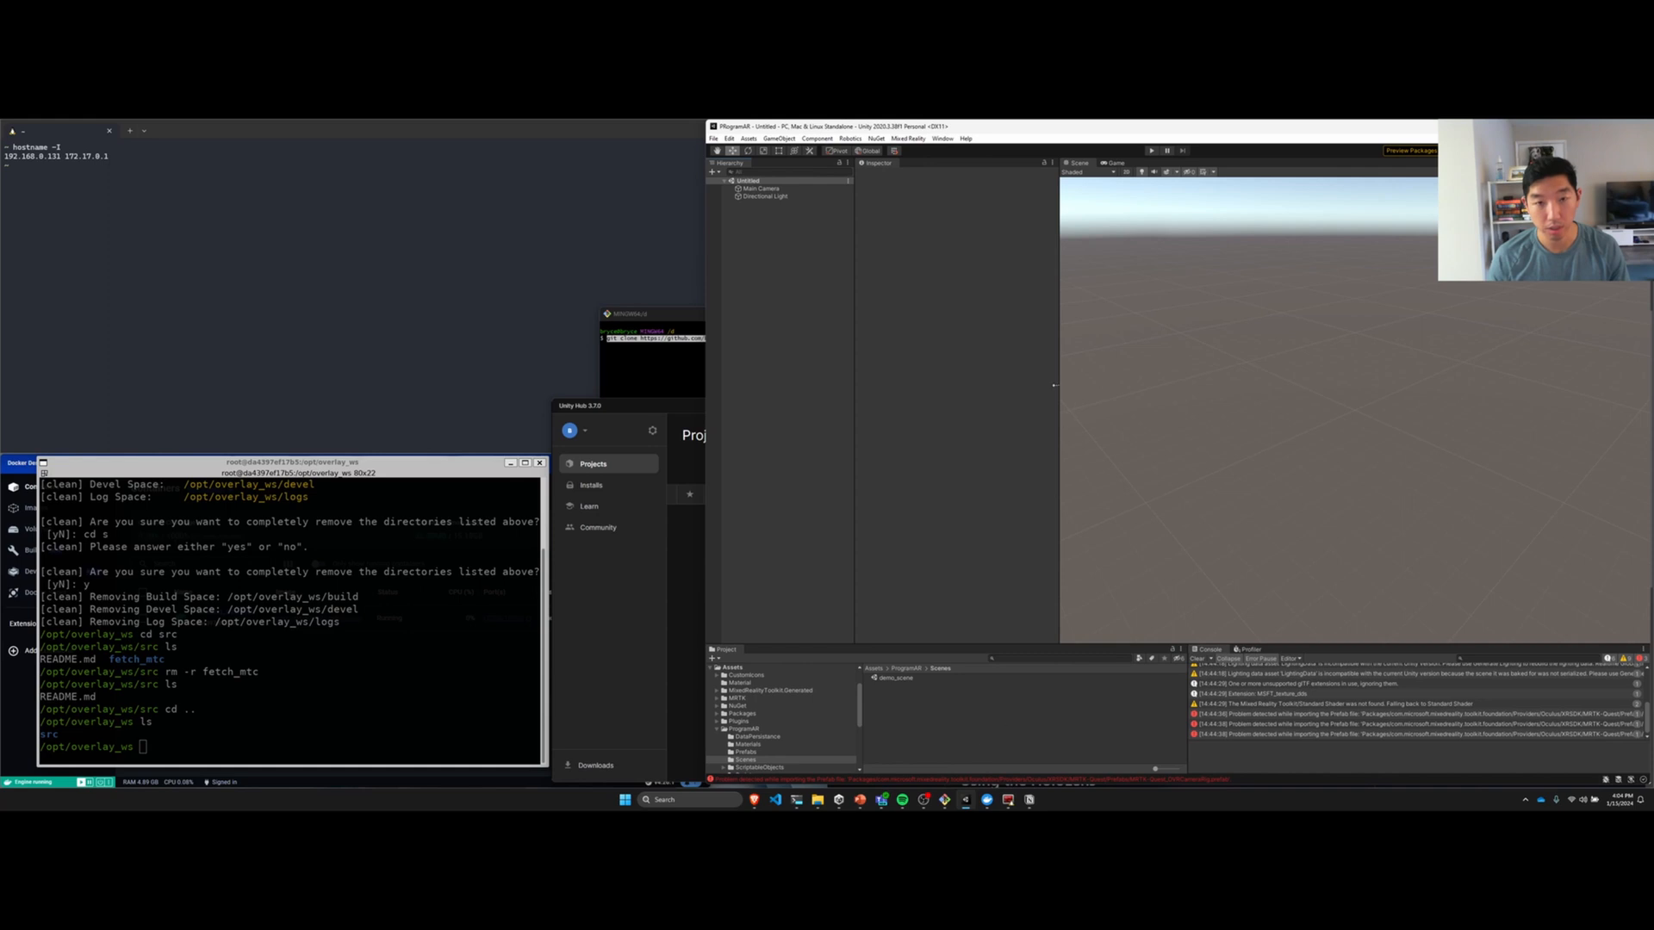
mouse_move(959, 377)
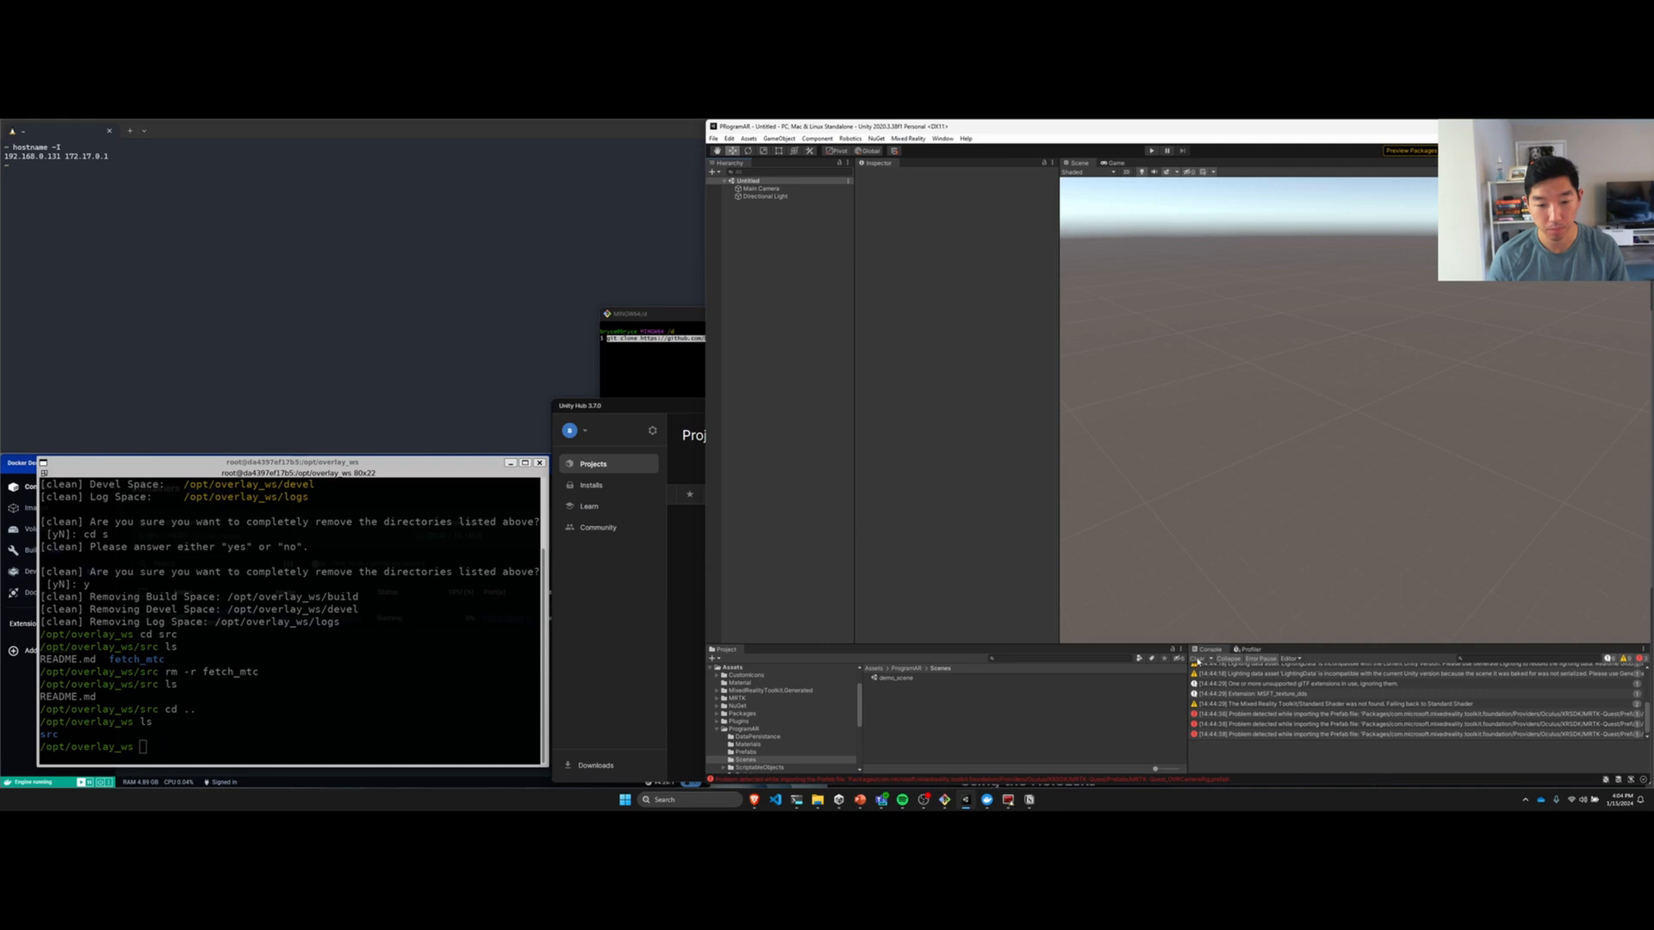
Step: Clear the Unity console and open demo_scene from Assets > ProgramAR > Scenes
click(1213, 658)
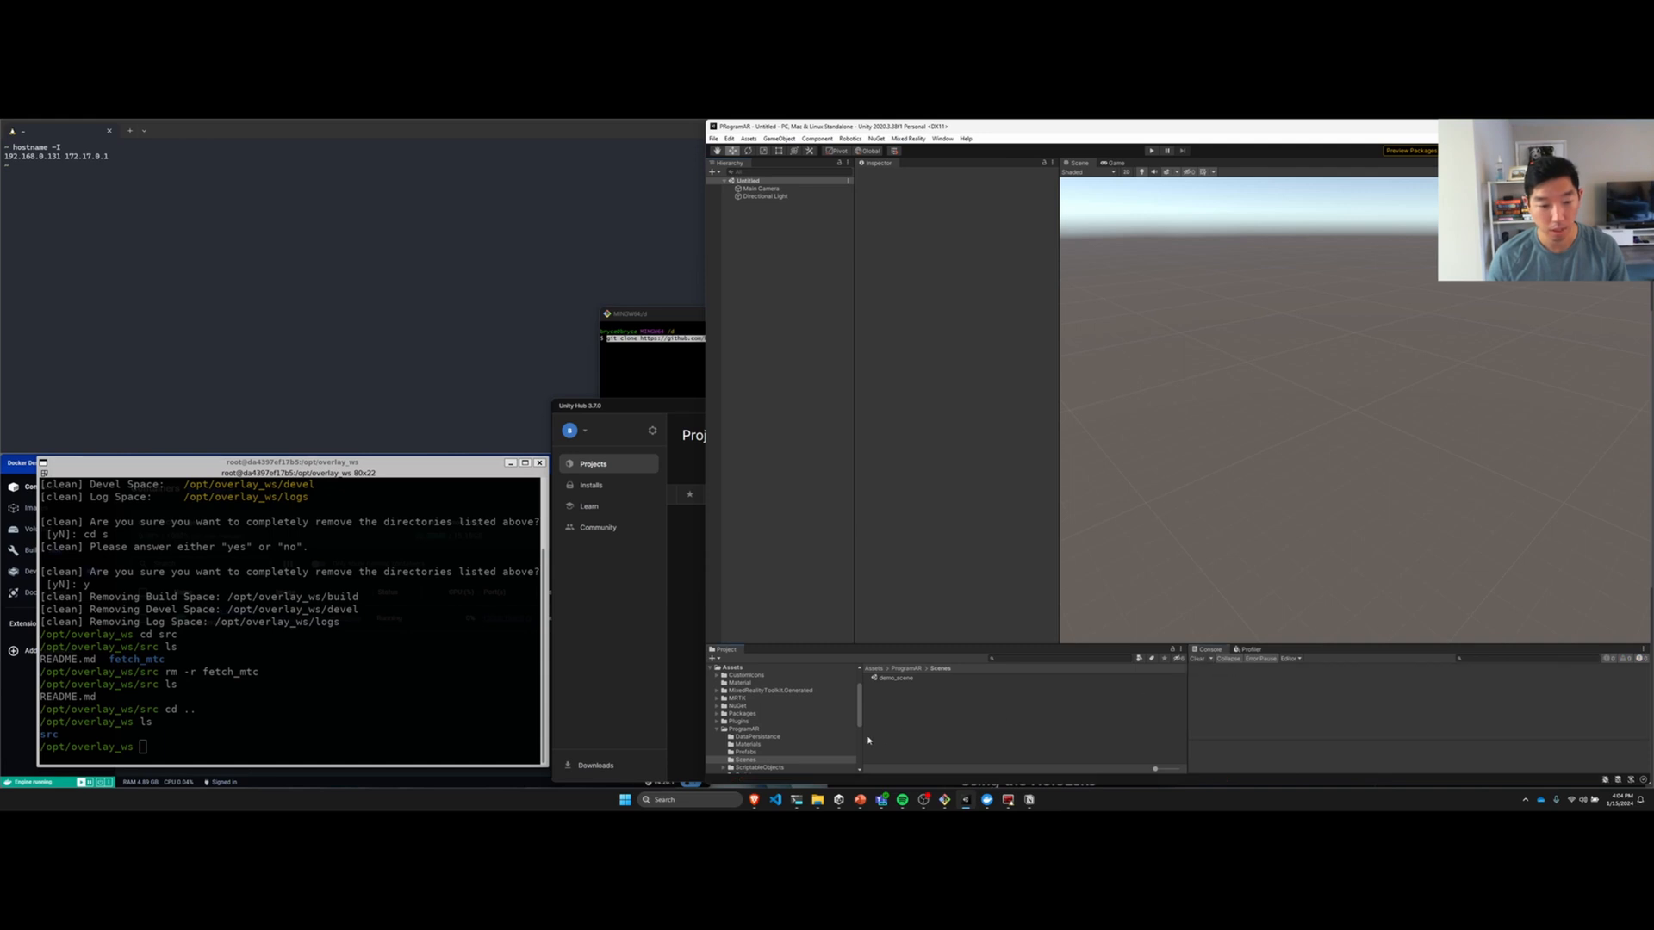
click(741, 728)
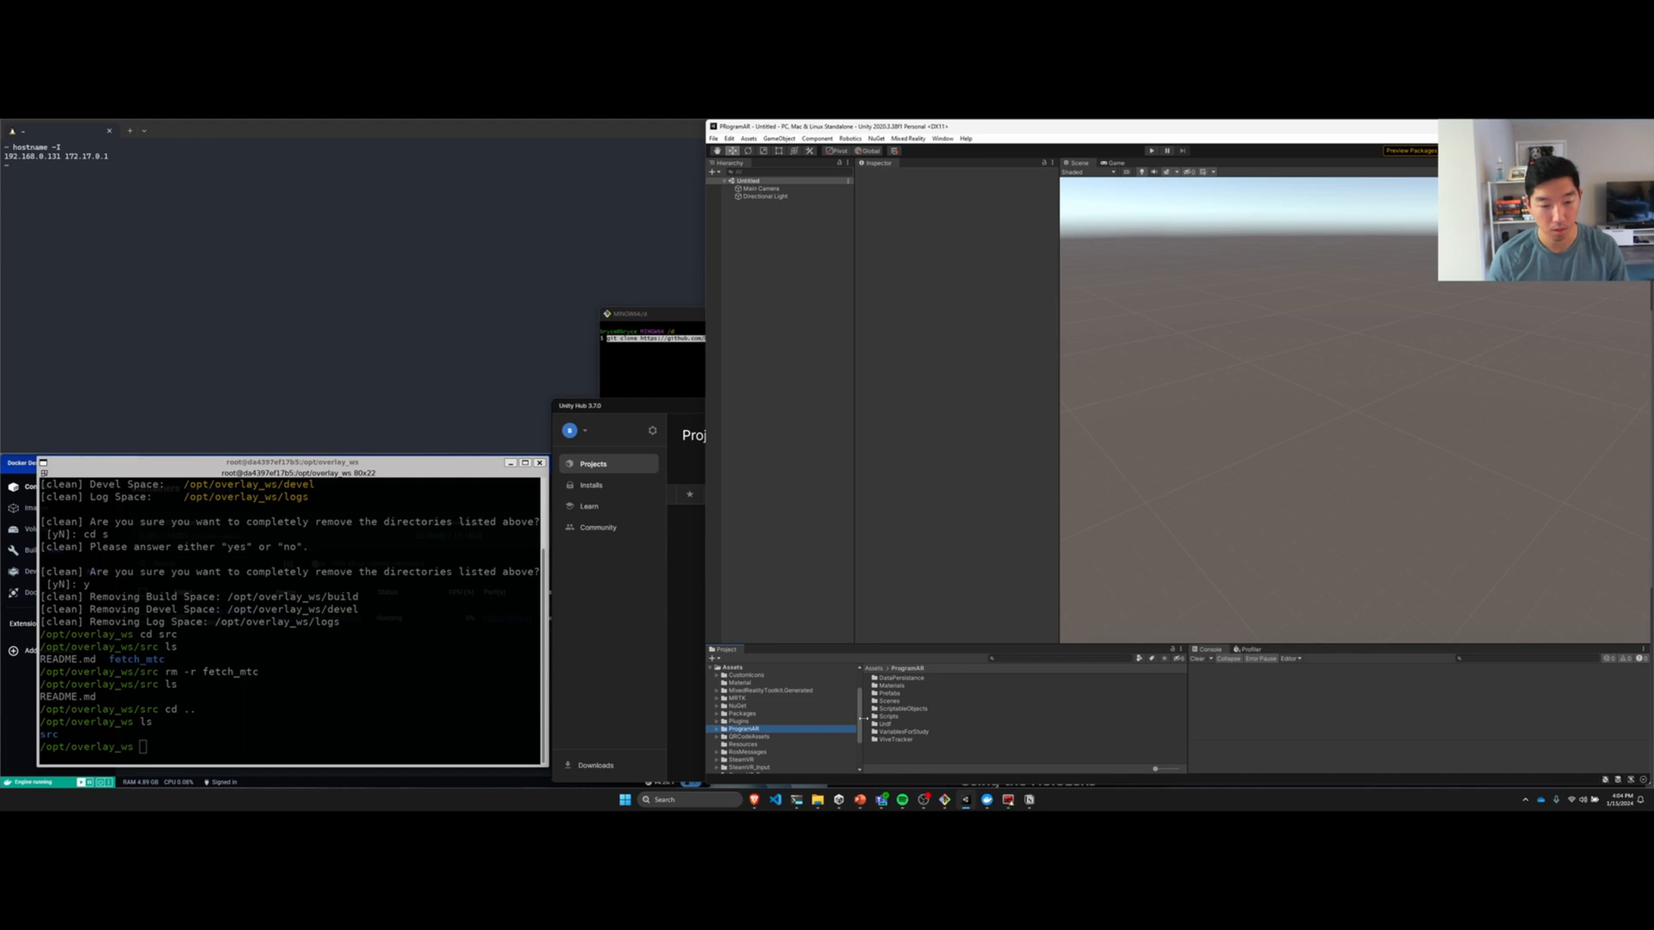
click(746, 759)
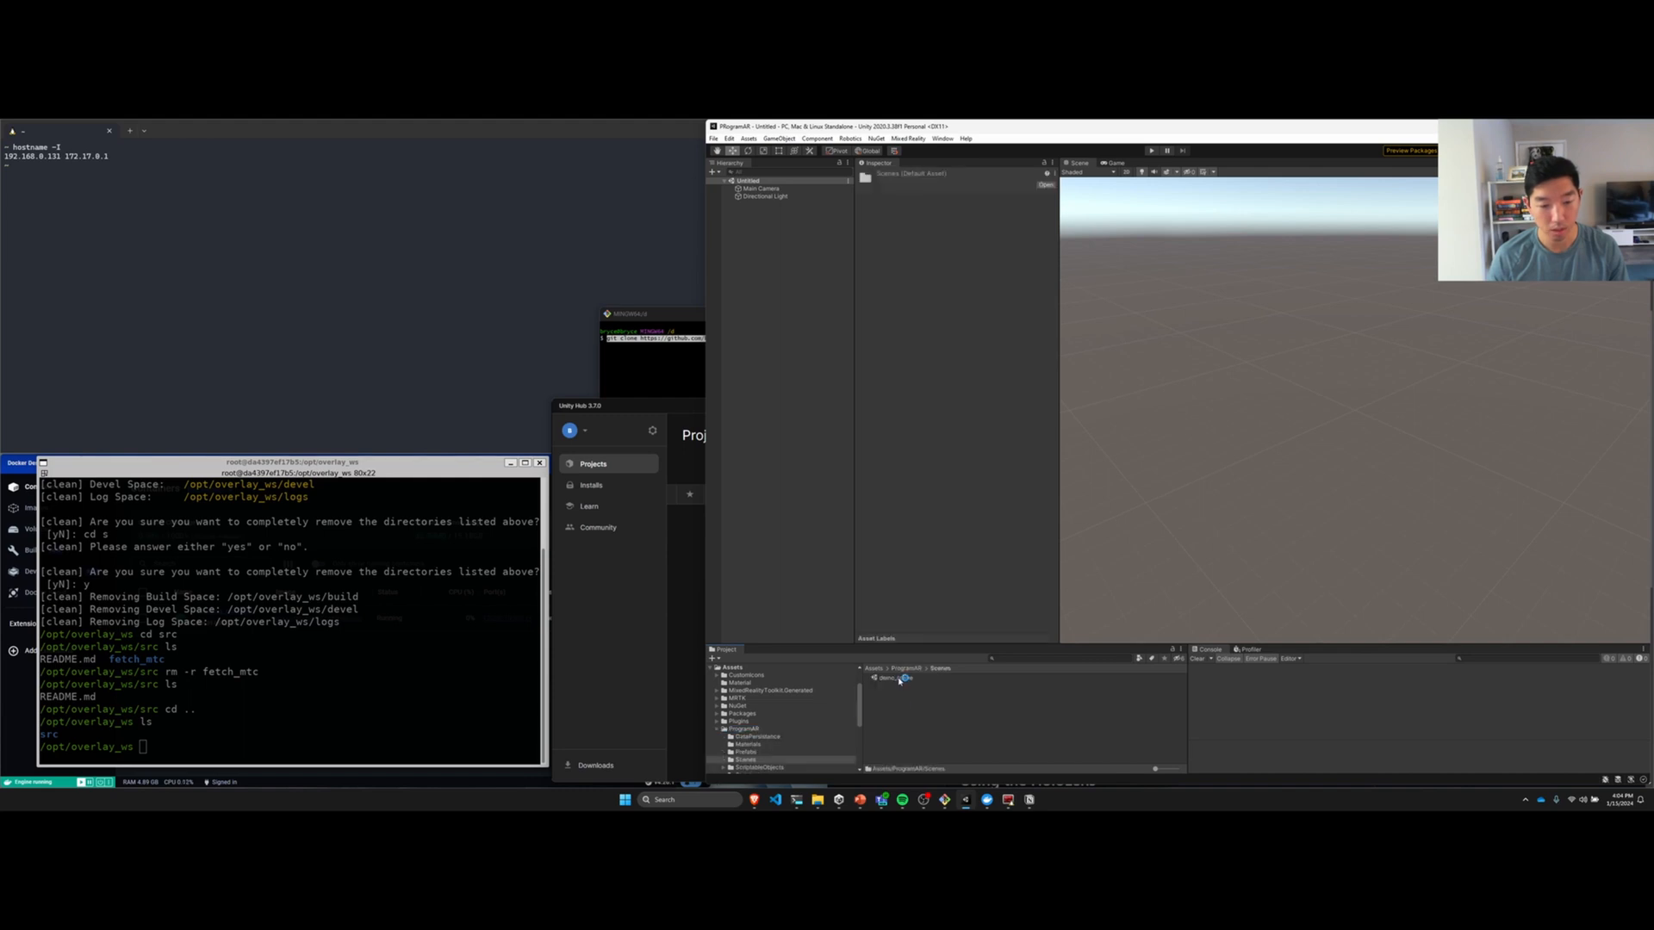
double_click(892, 677)
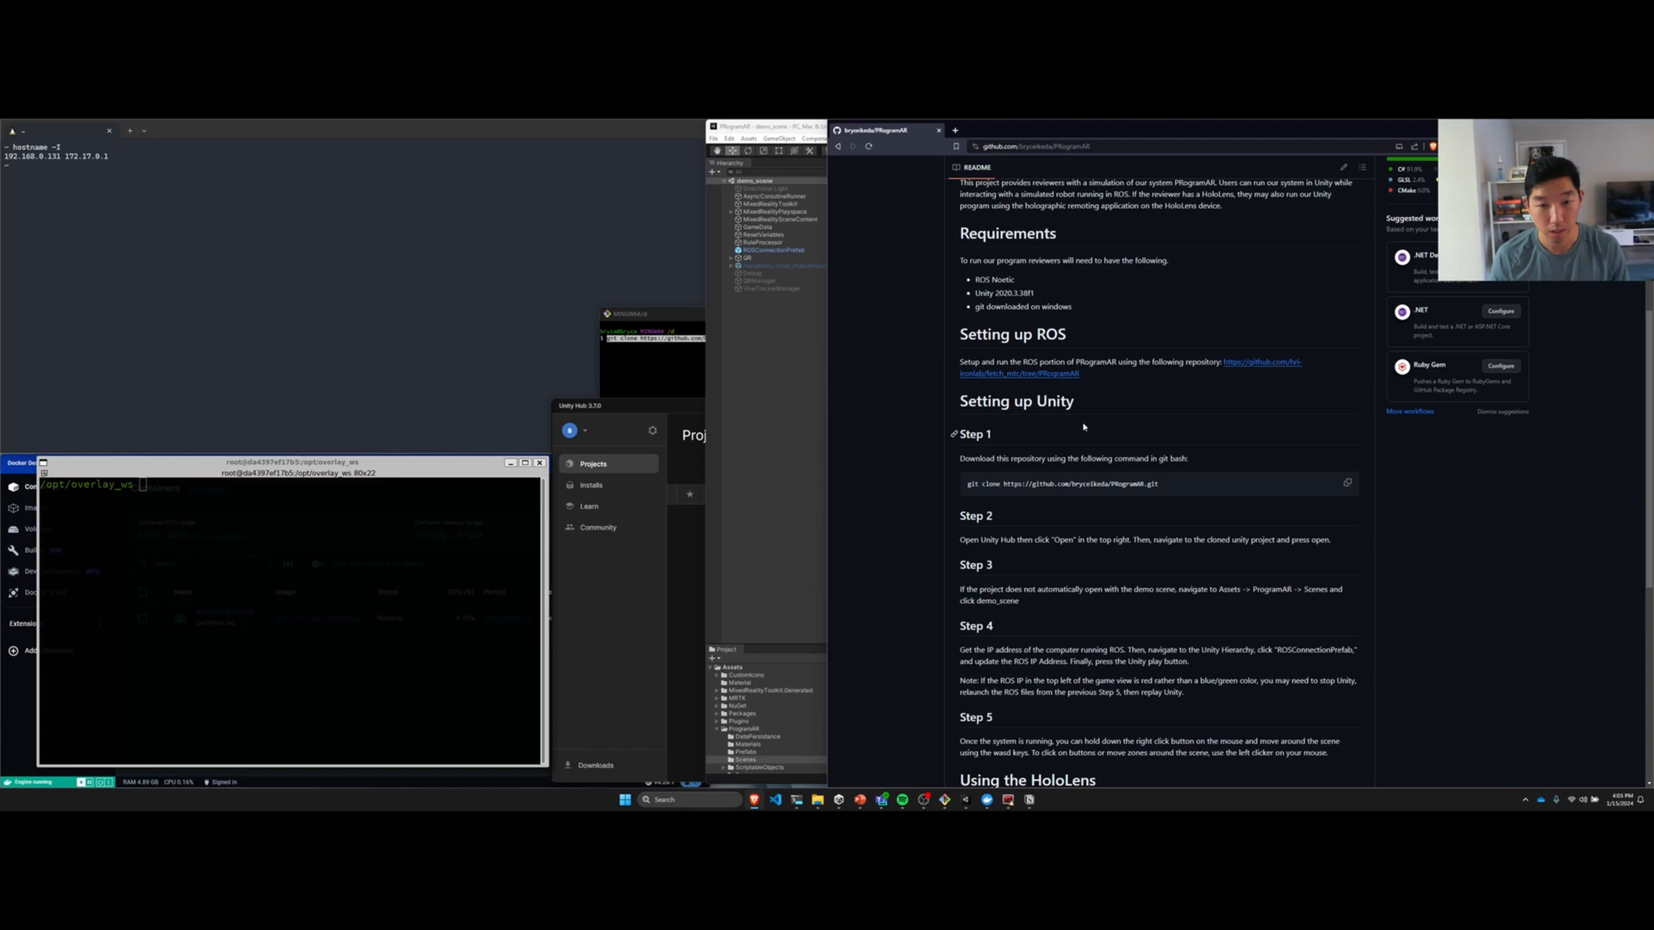
mouse_move(1239, 368)
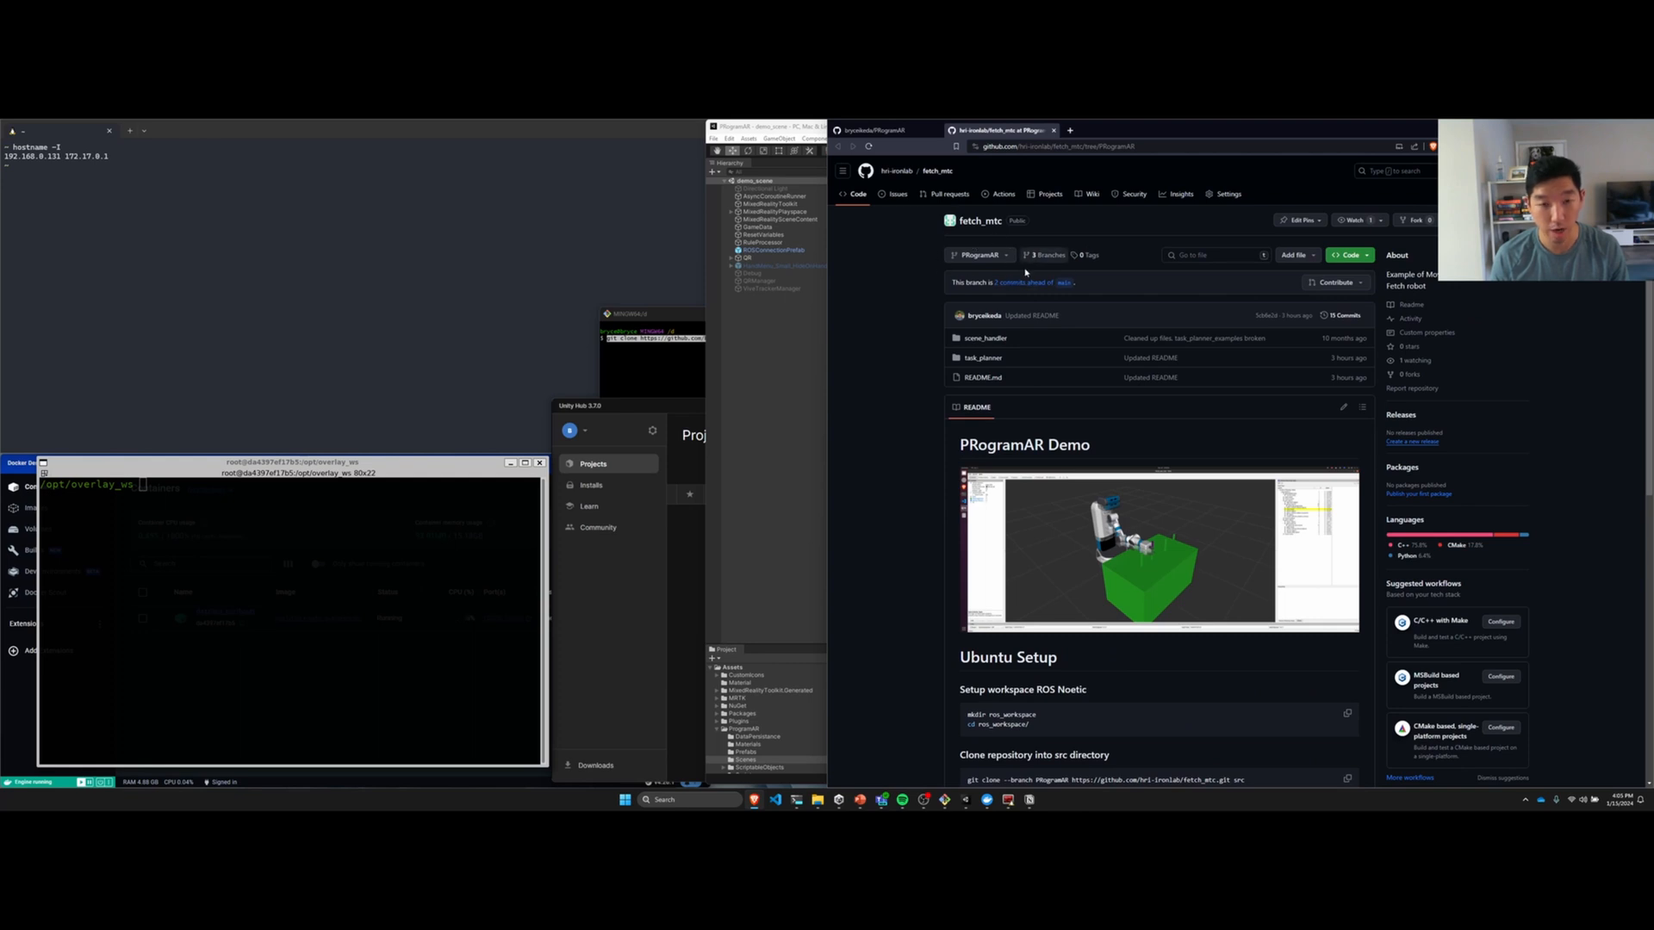
Step: Find and copy the fetch_mtc PRogramAR-branch clone command from the setup instructions
scroll(down, 3)
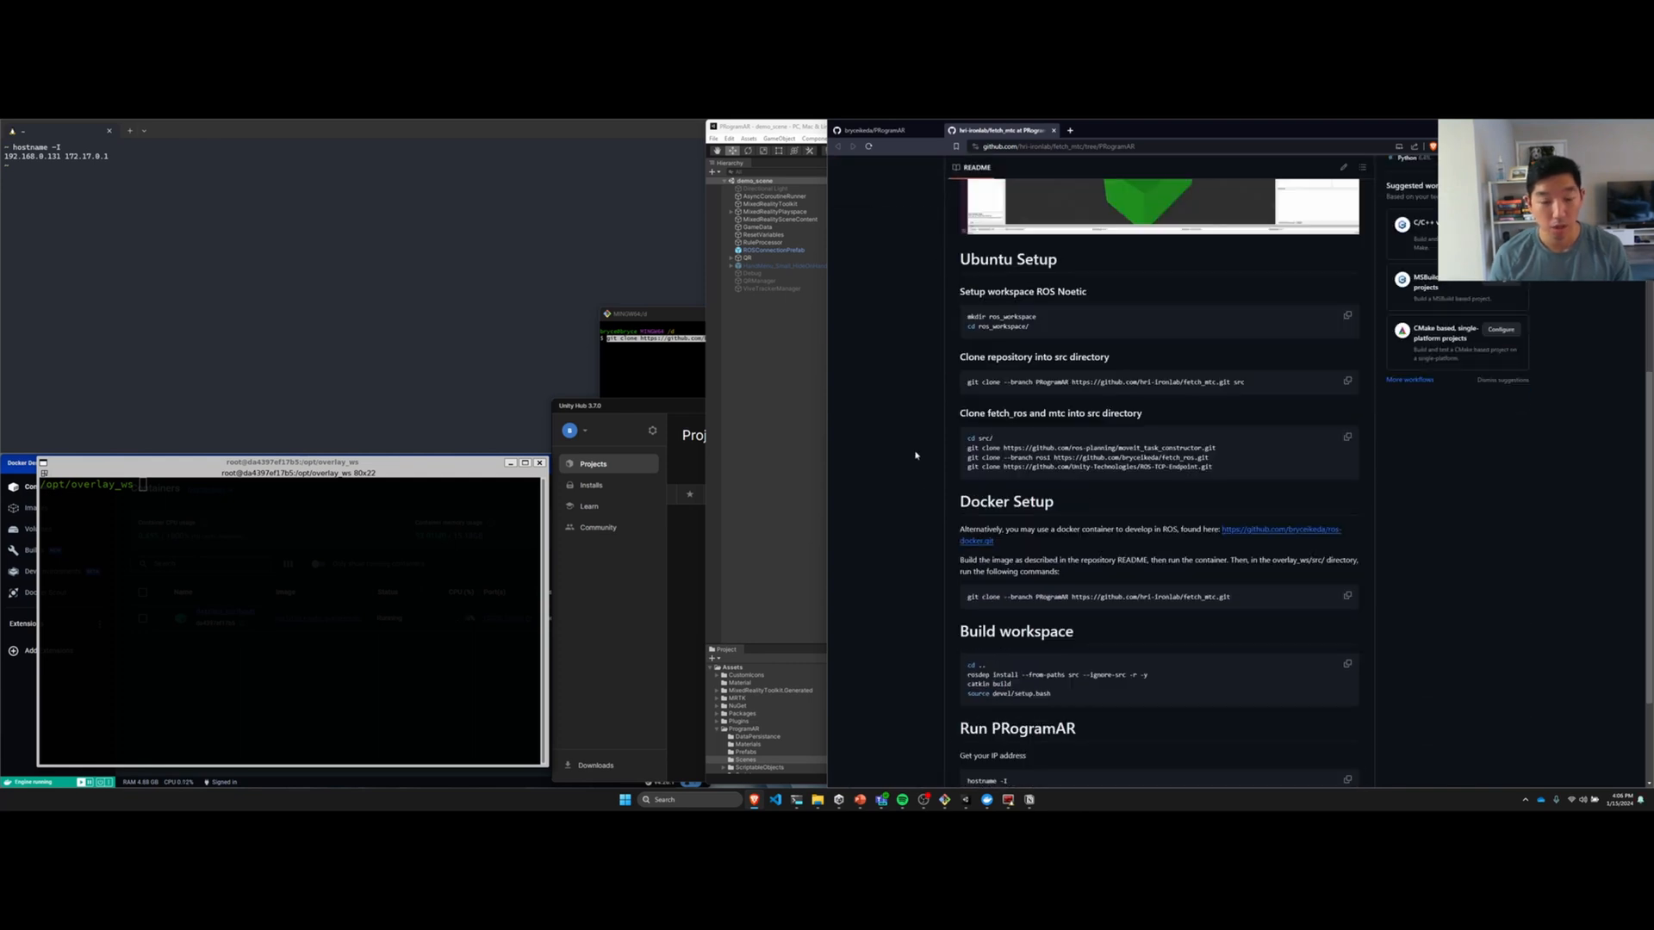
double_click(1007, 260)
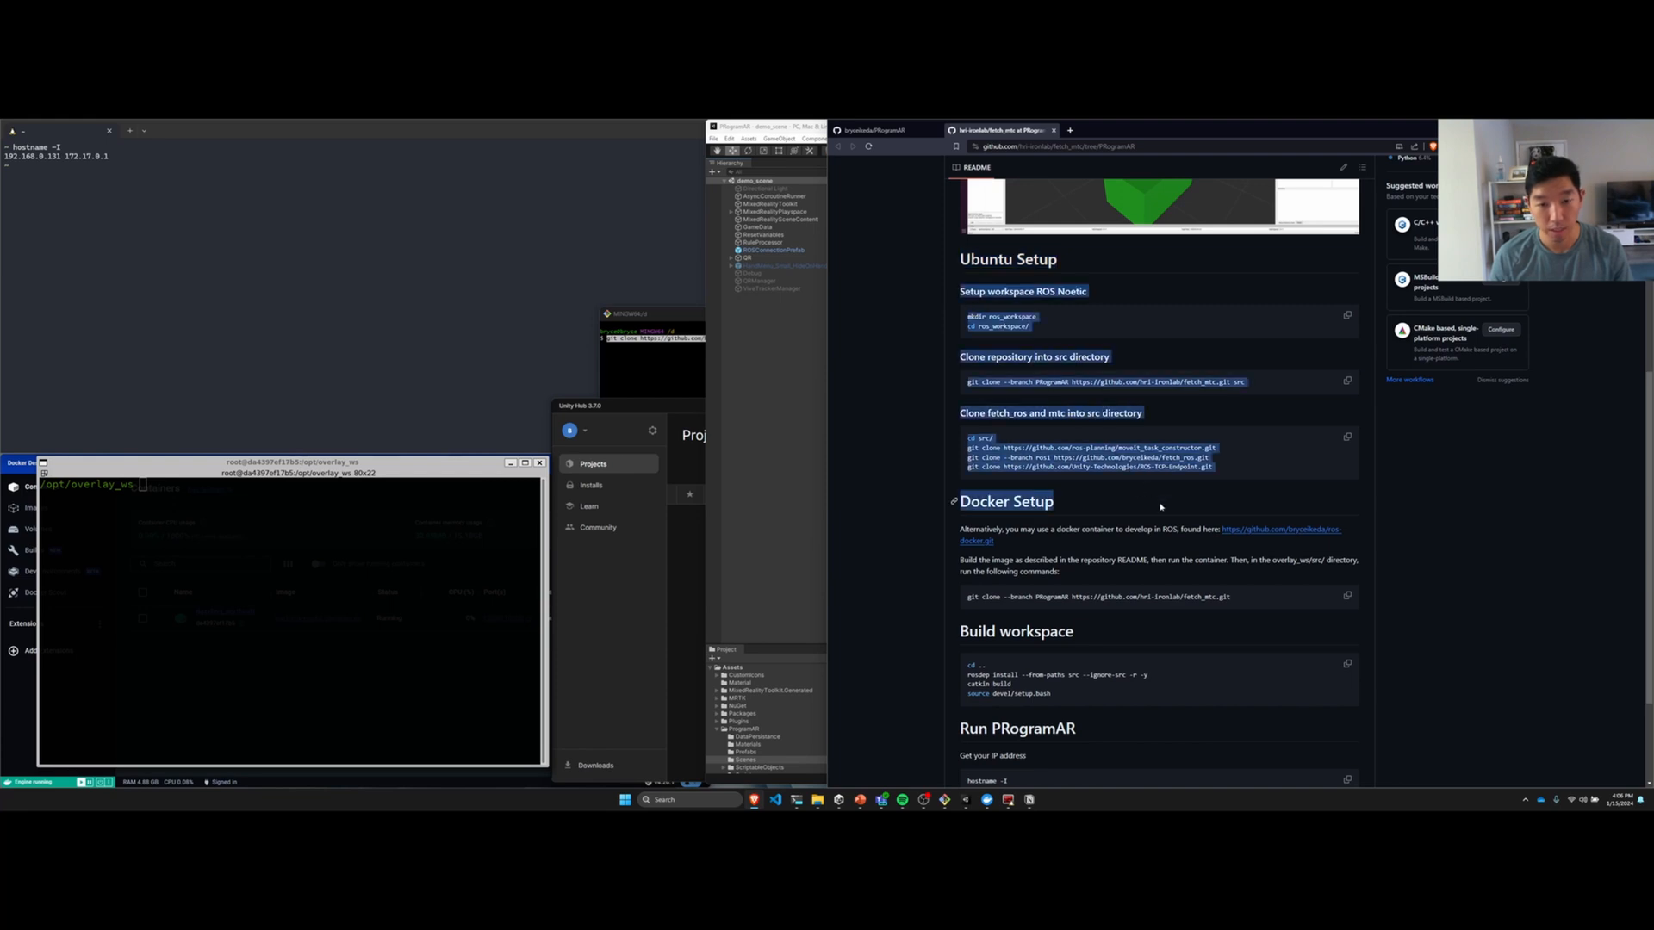
scroll(down, 3)
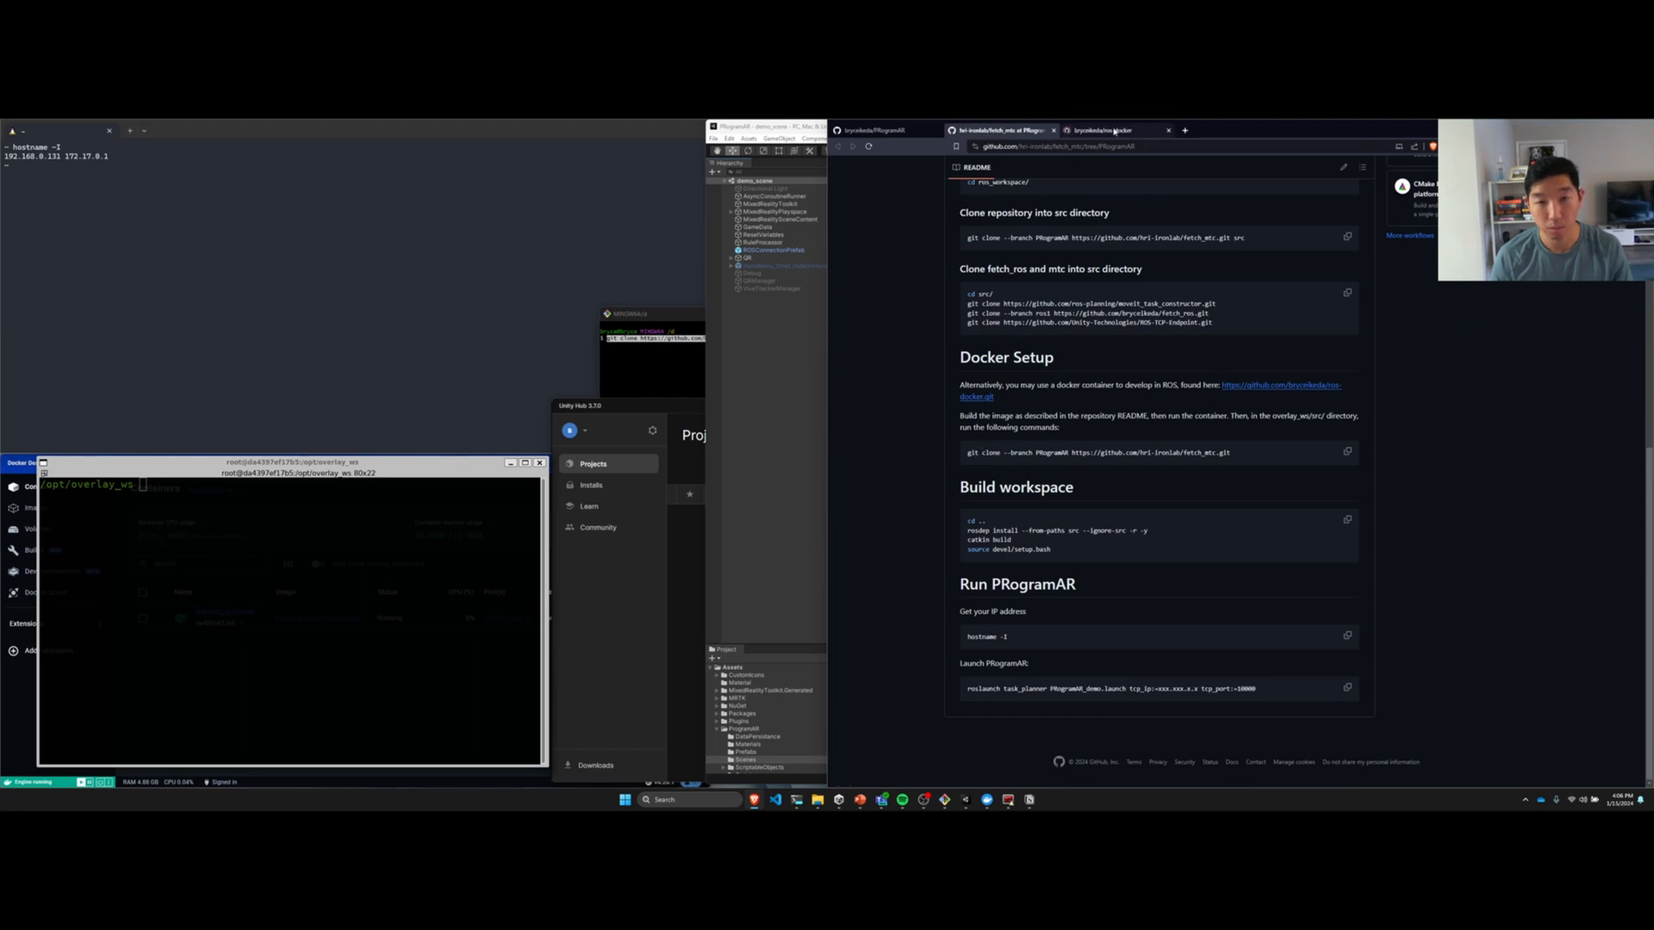
click(1103, 130)
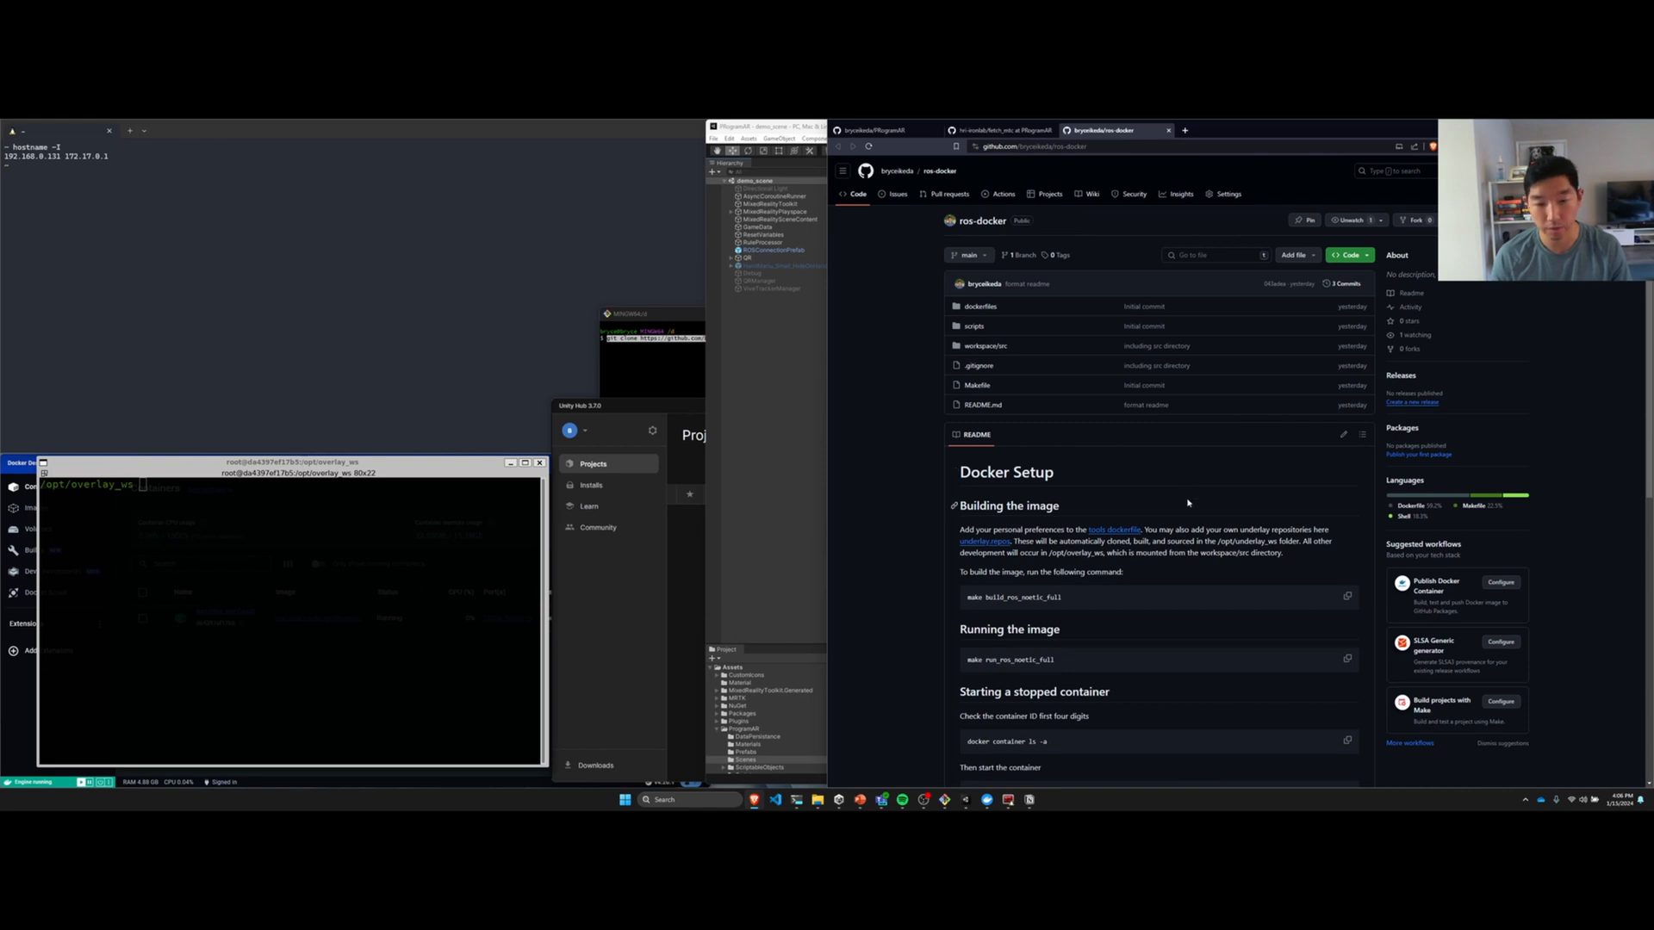
click(1000, 131)
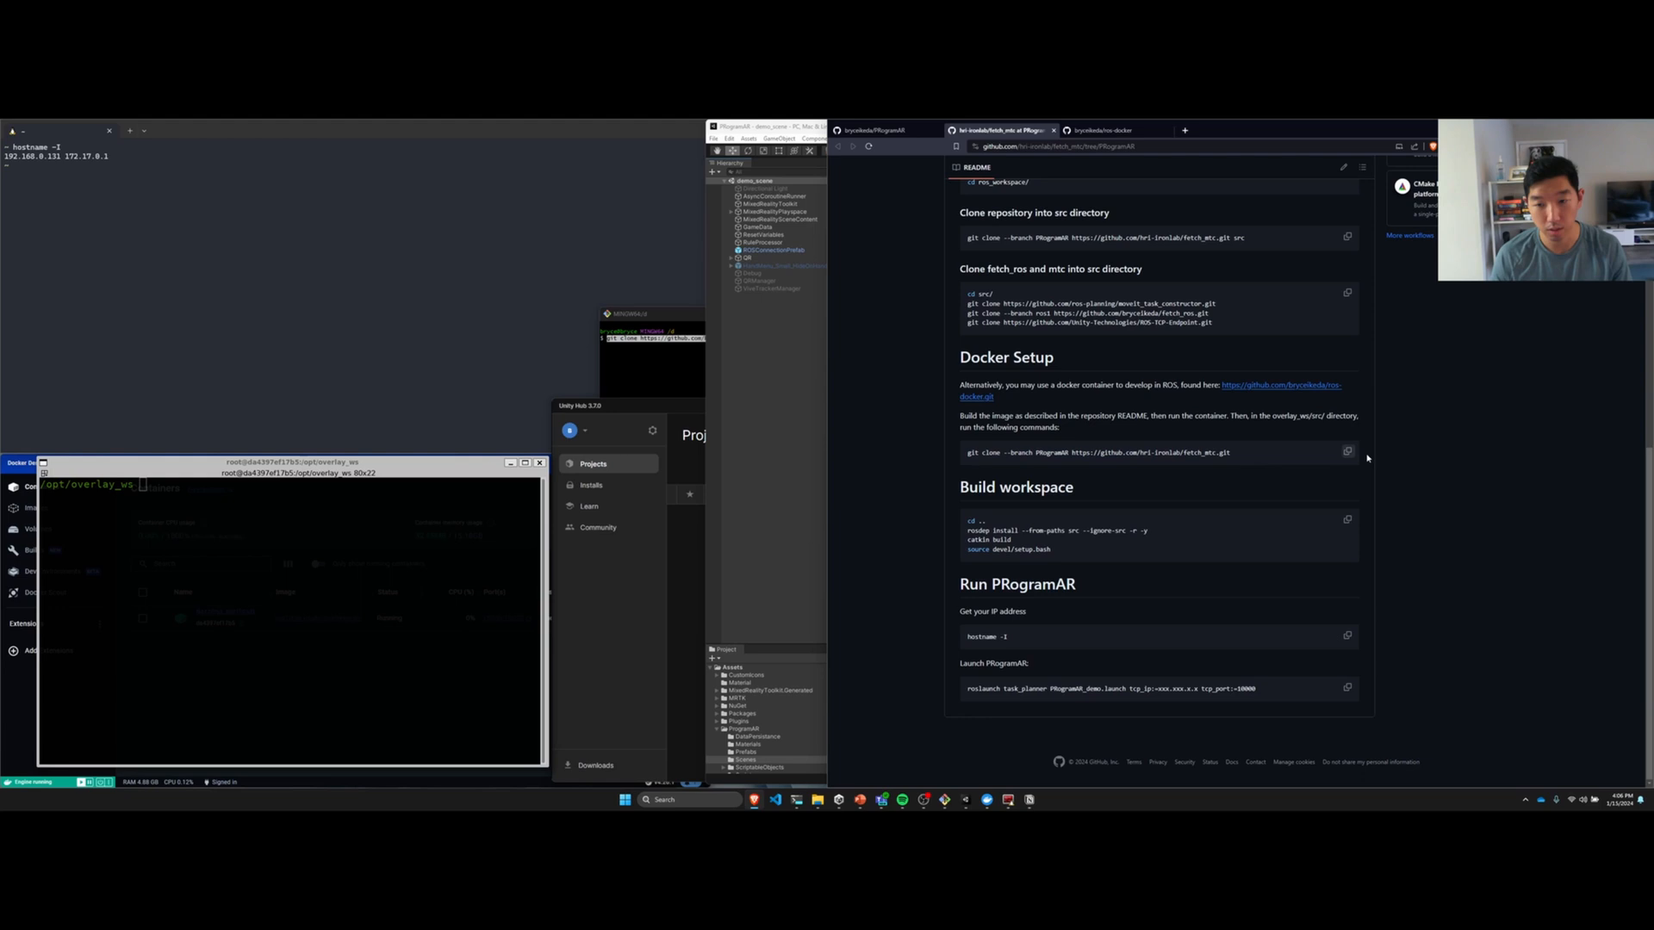
click(1347, 451)
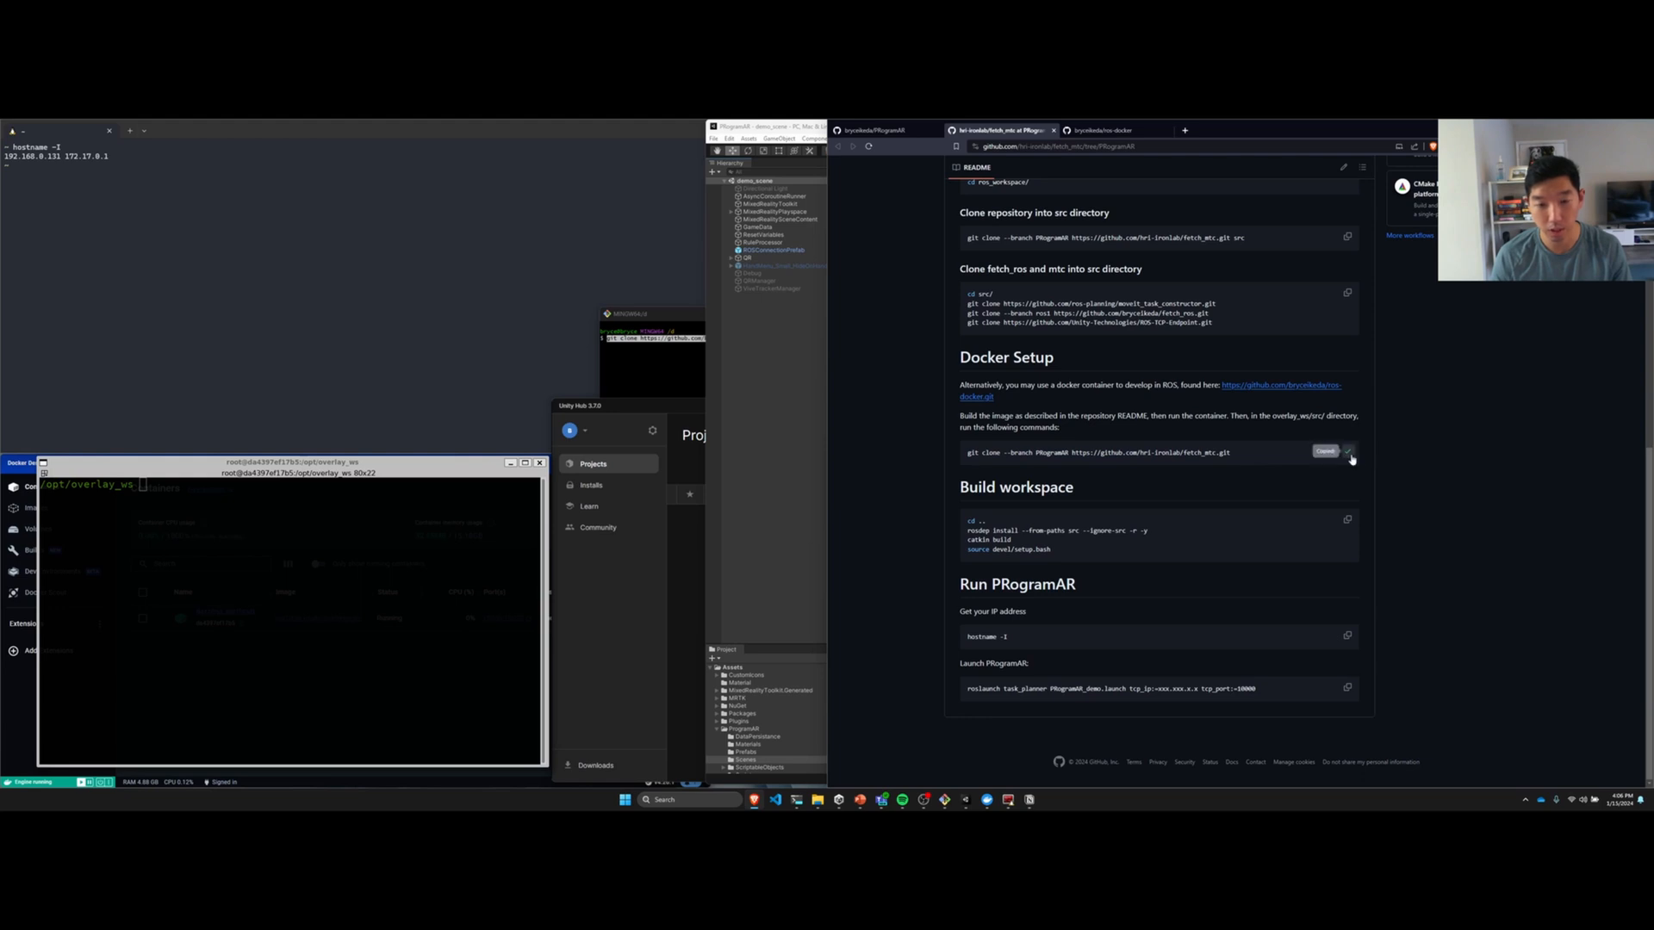
Step: Clone fetch_mtc's PRogramAR branch into the workspace src folder
click(292, 527)
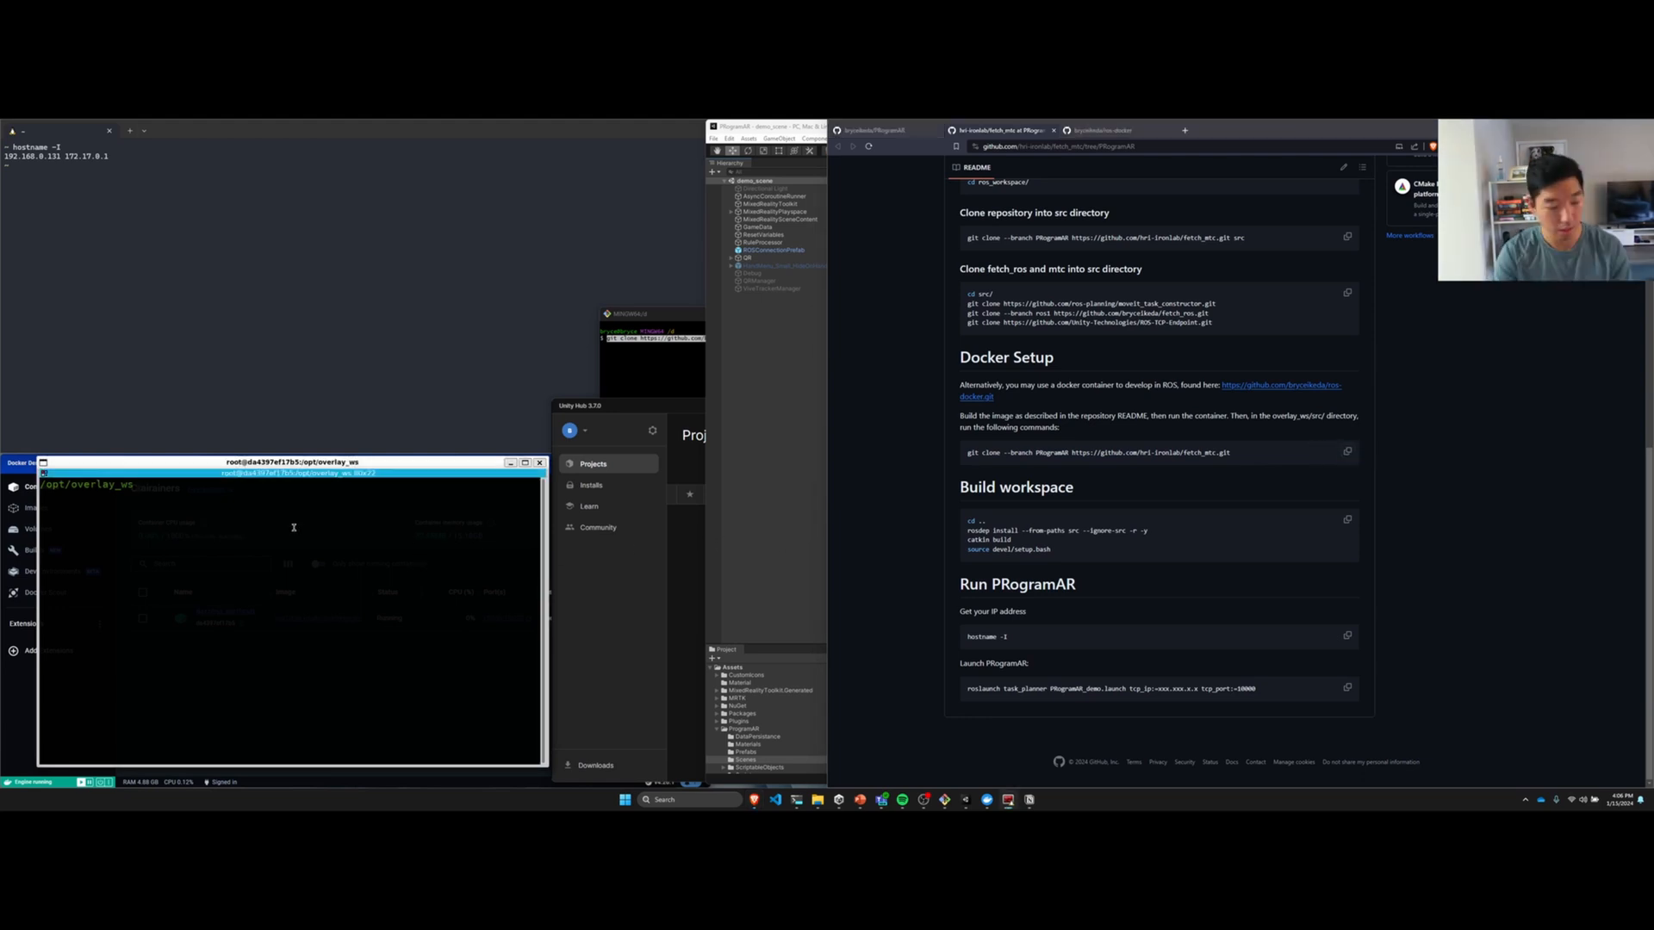
text(cd src)
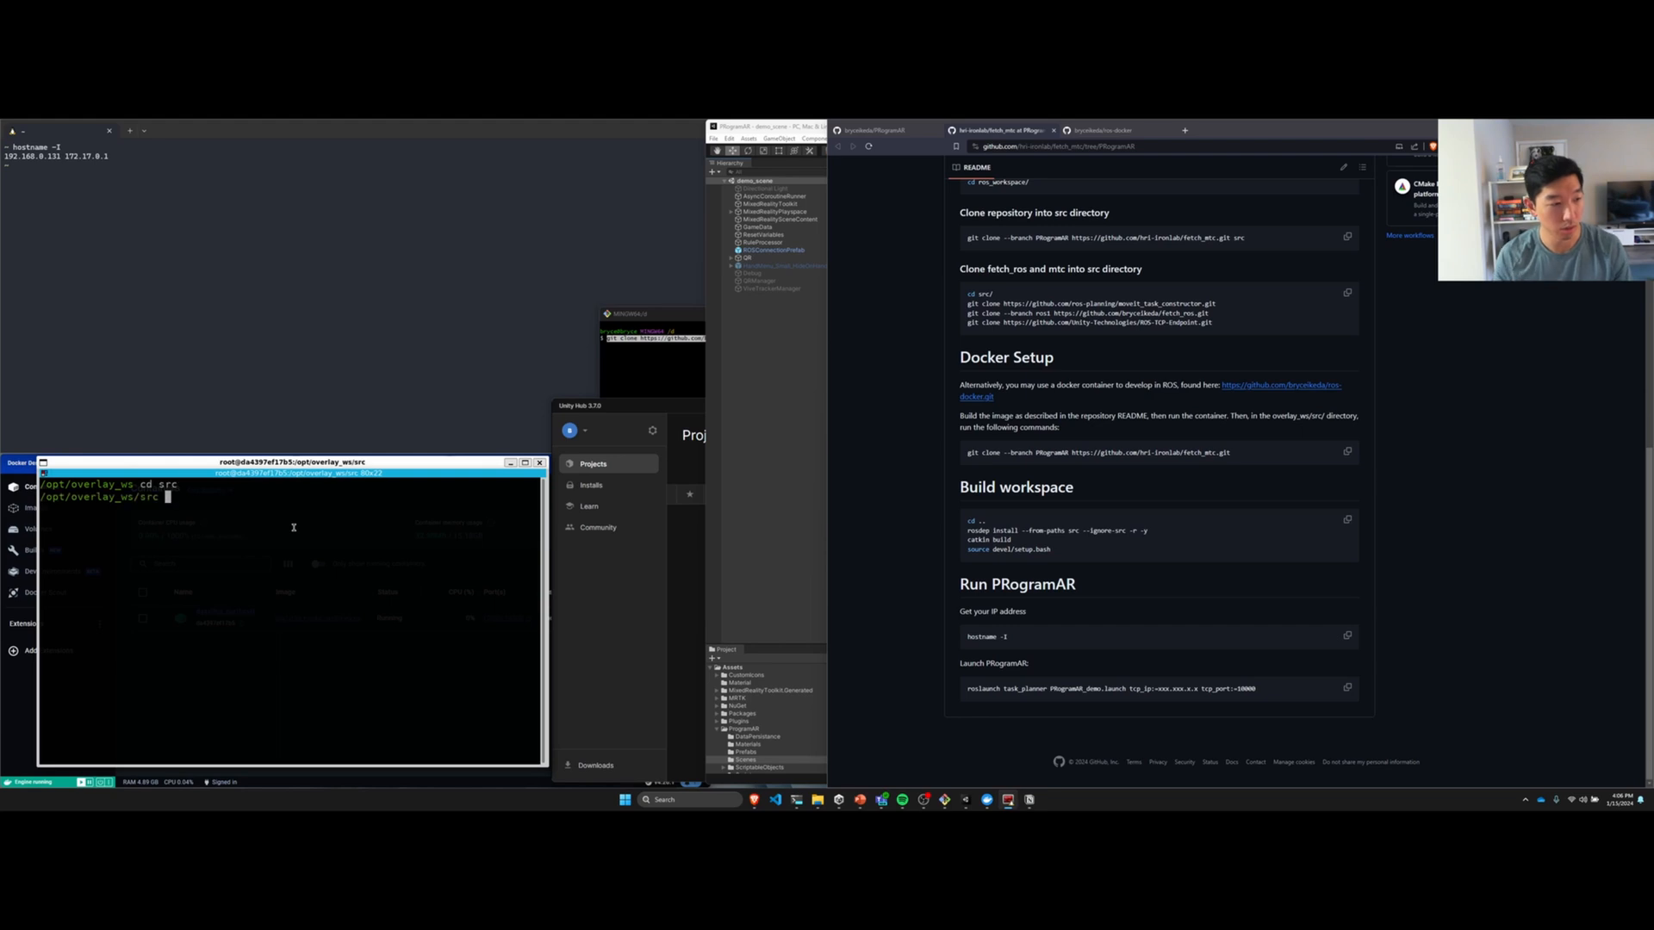
text(git clone --branch PRogramAR https://github.com/hri-ironlab/fetch_mtc.git)
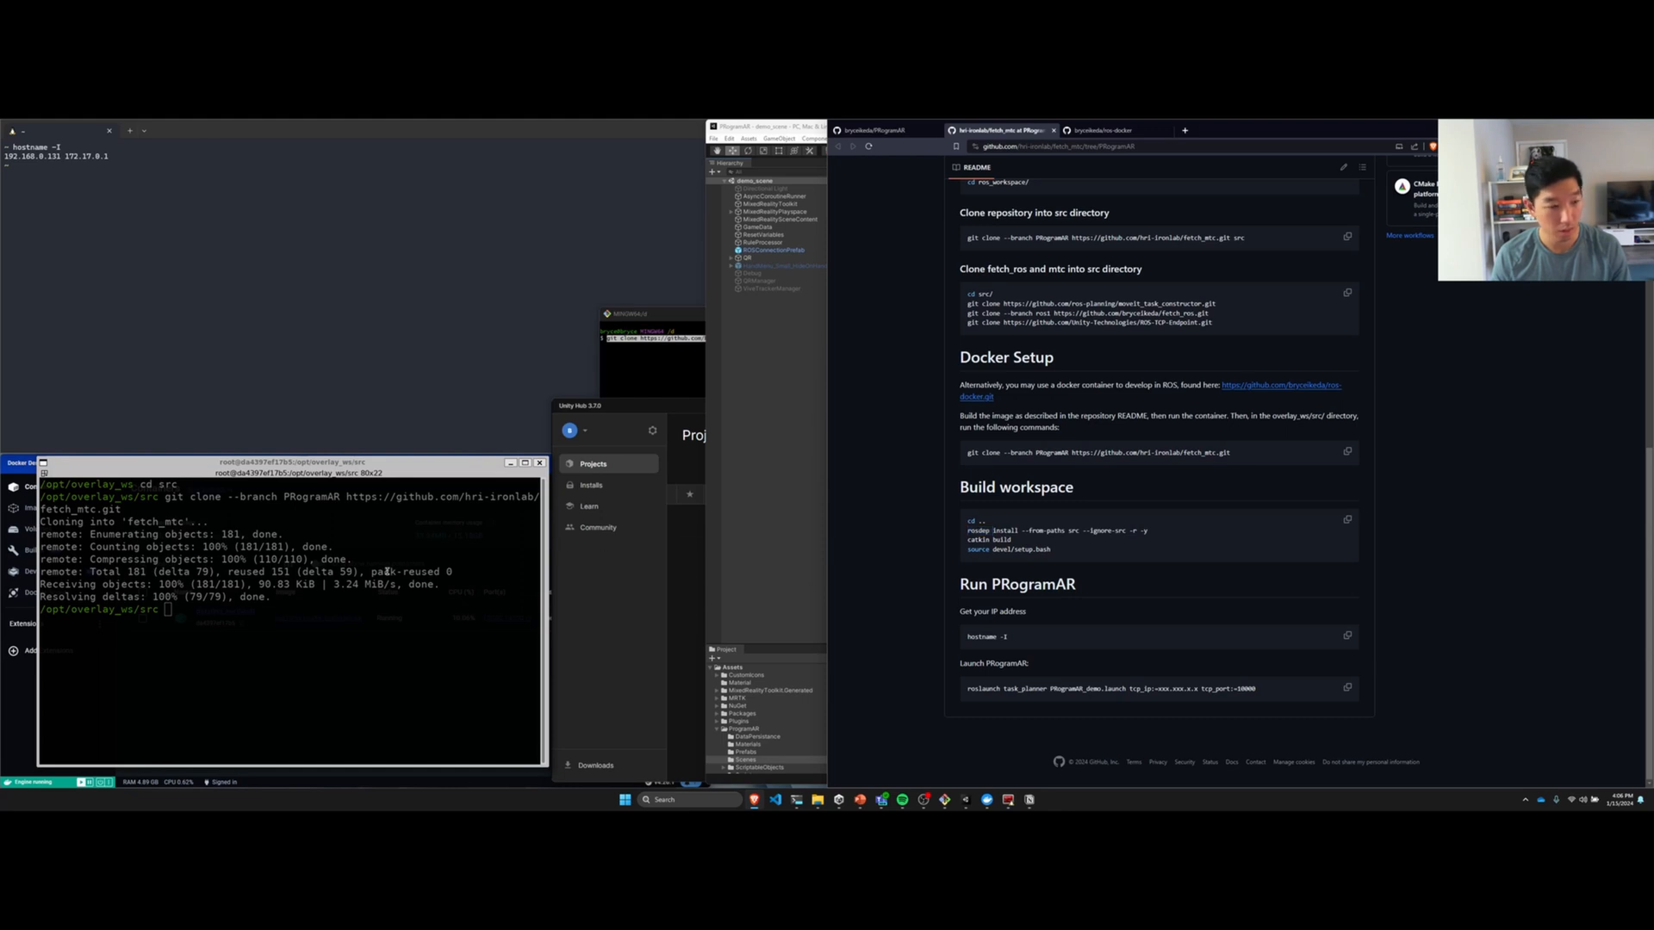
text(cd ..)
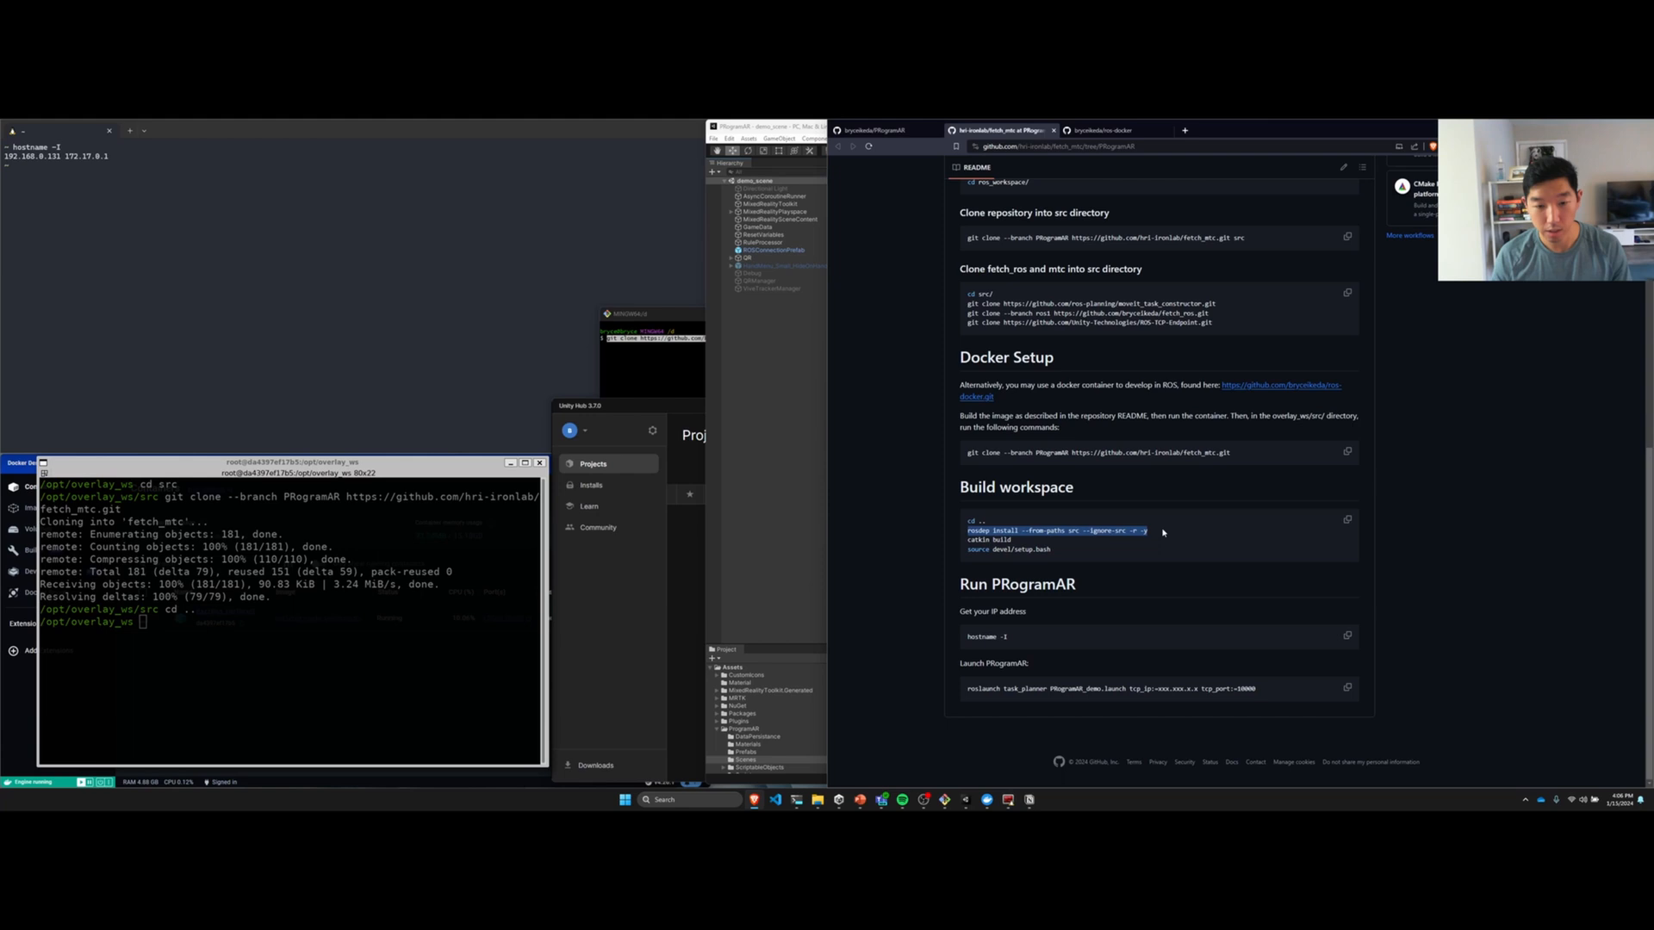
Step: Run catkin build, source devel/setup.zsh, and check the IP with hostname -I
click(290, 633)
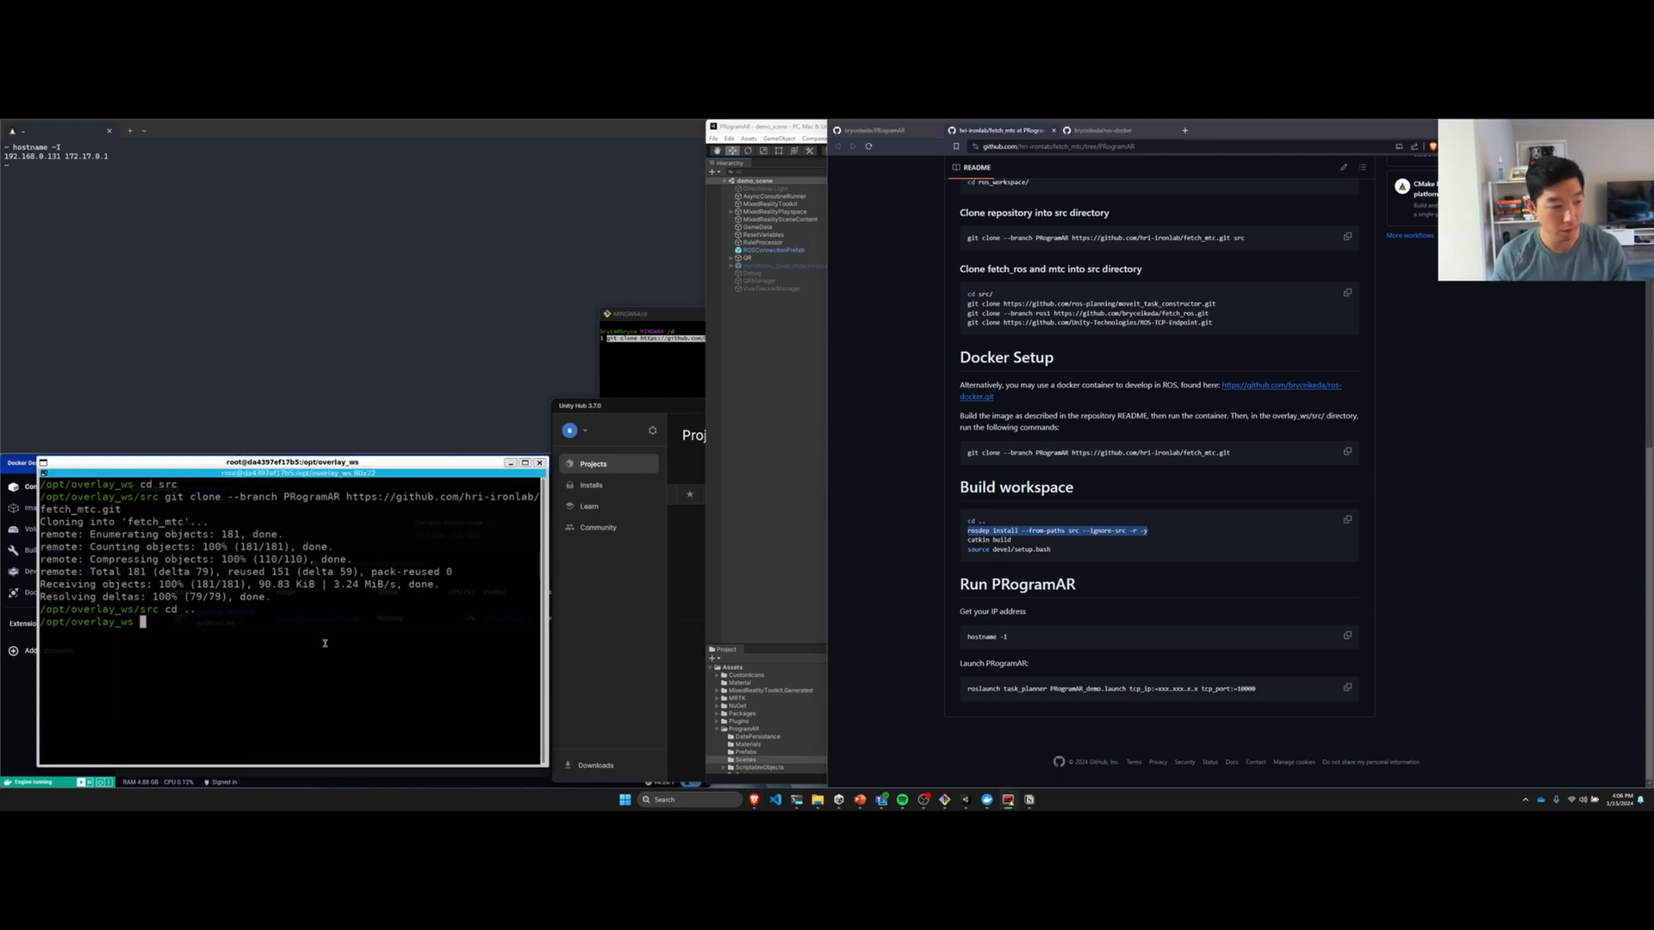
text(catkin build)
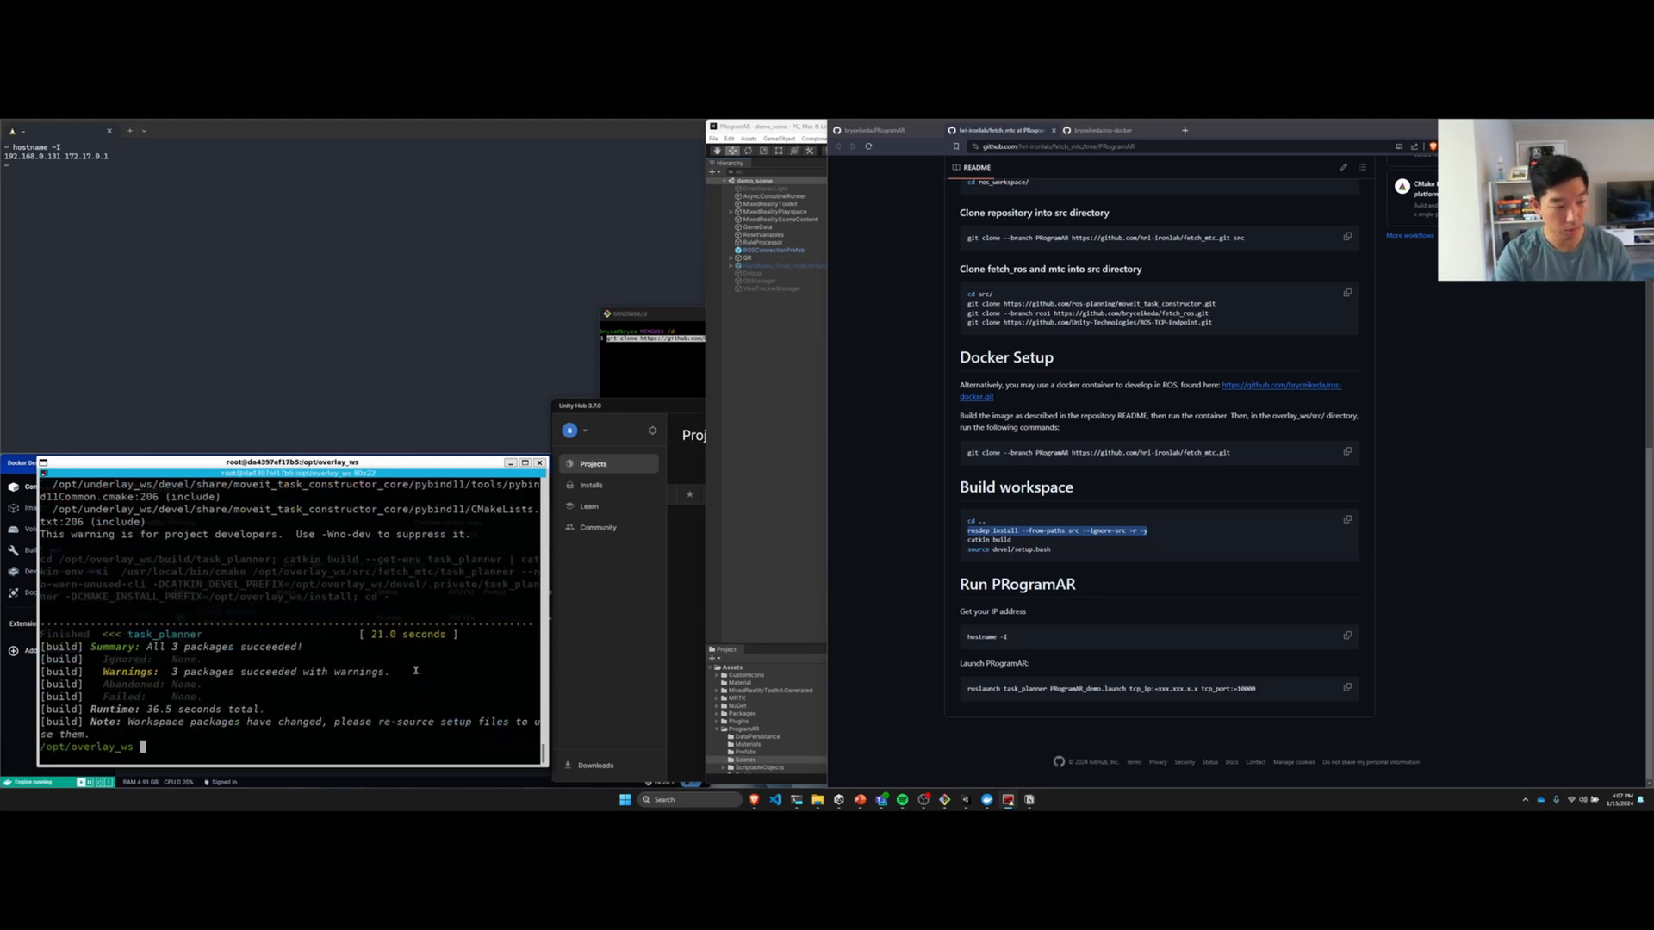
text(source devel/setup.zsh)
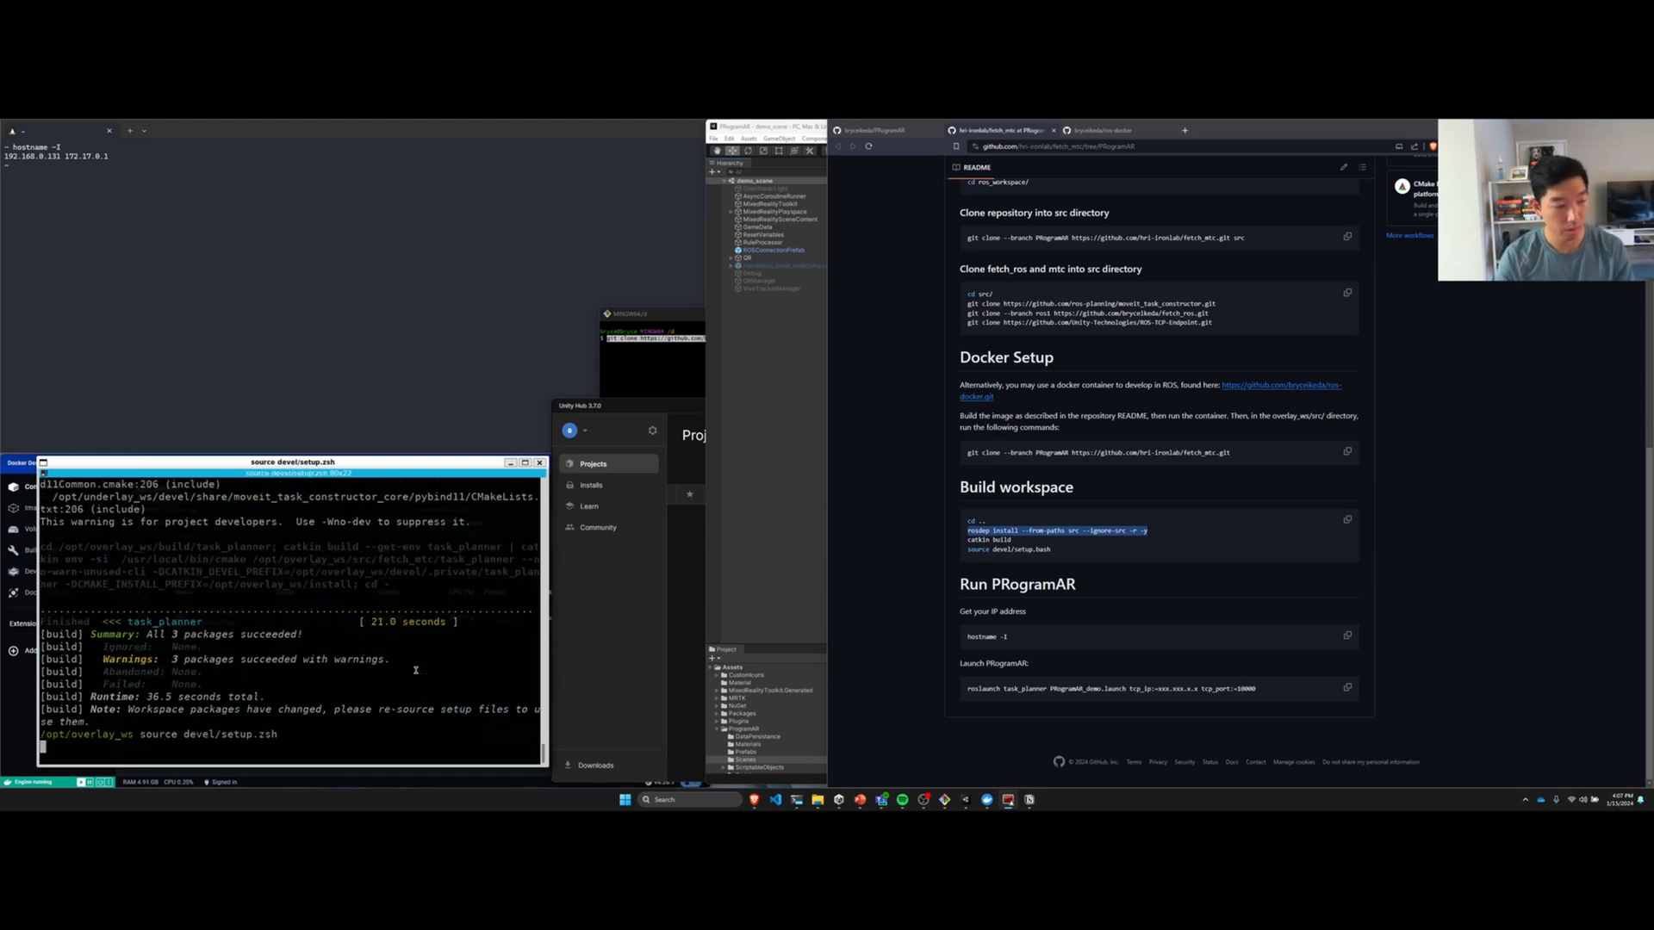
key(Return)
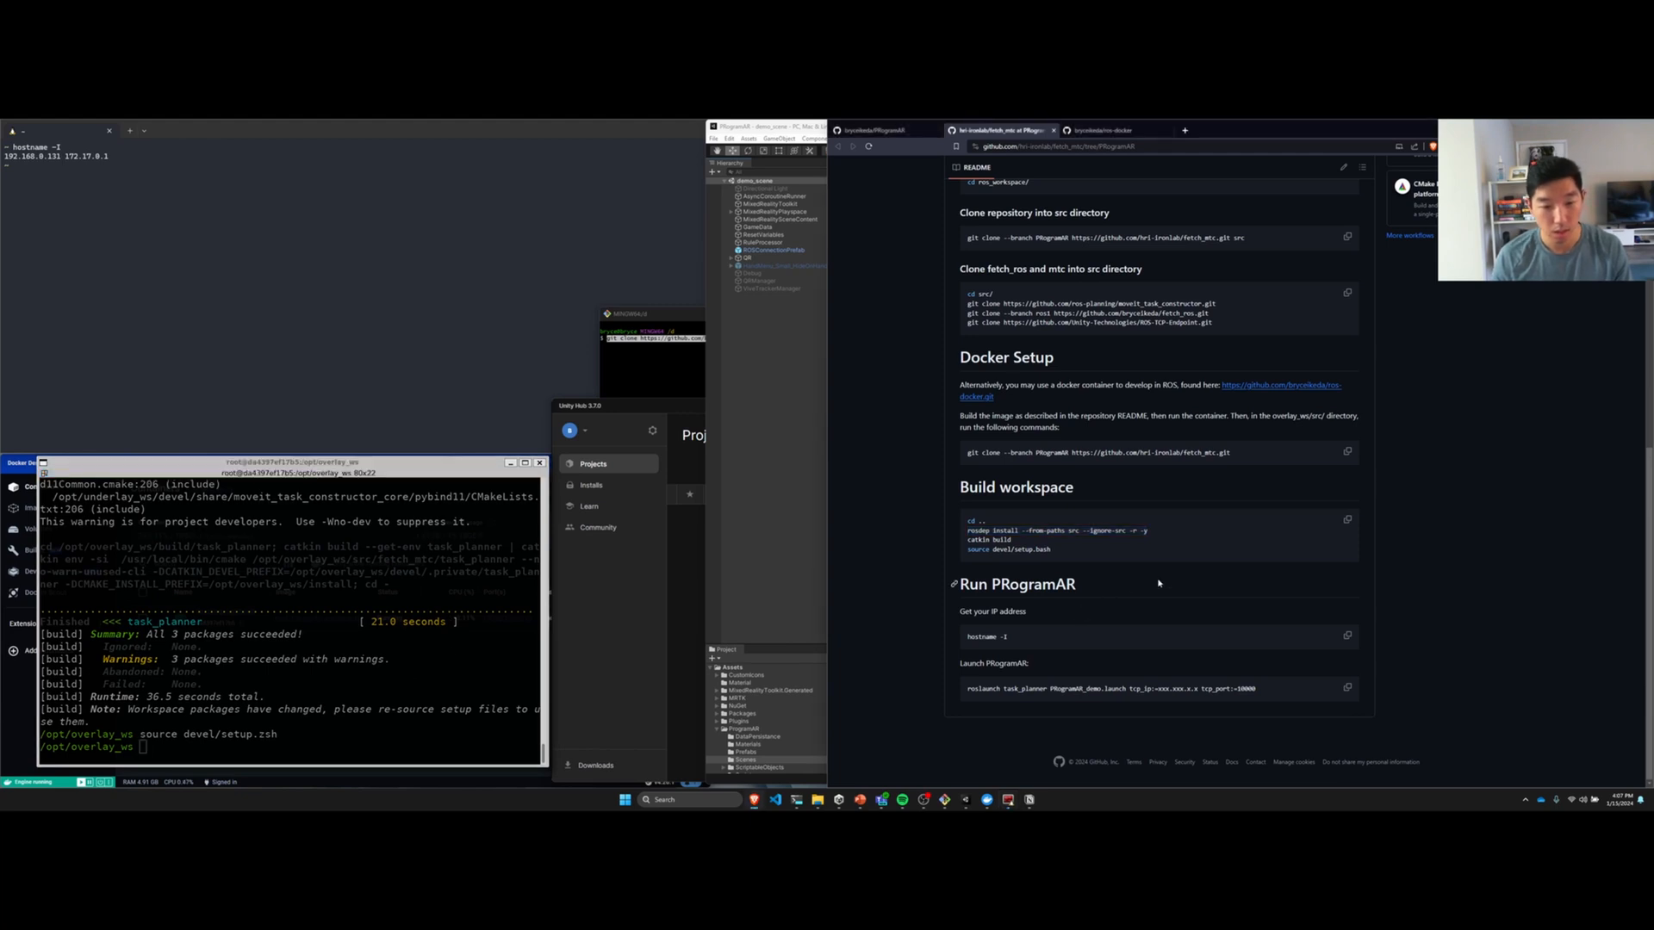
text(hostname -I)
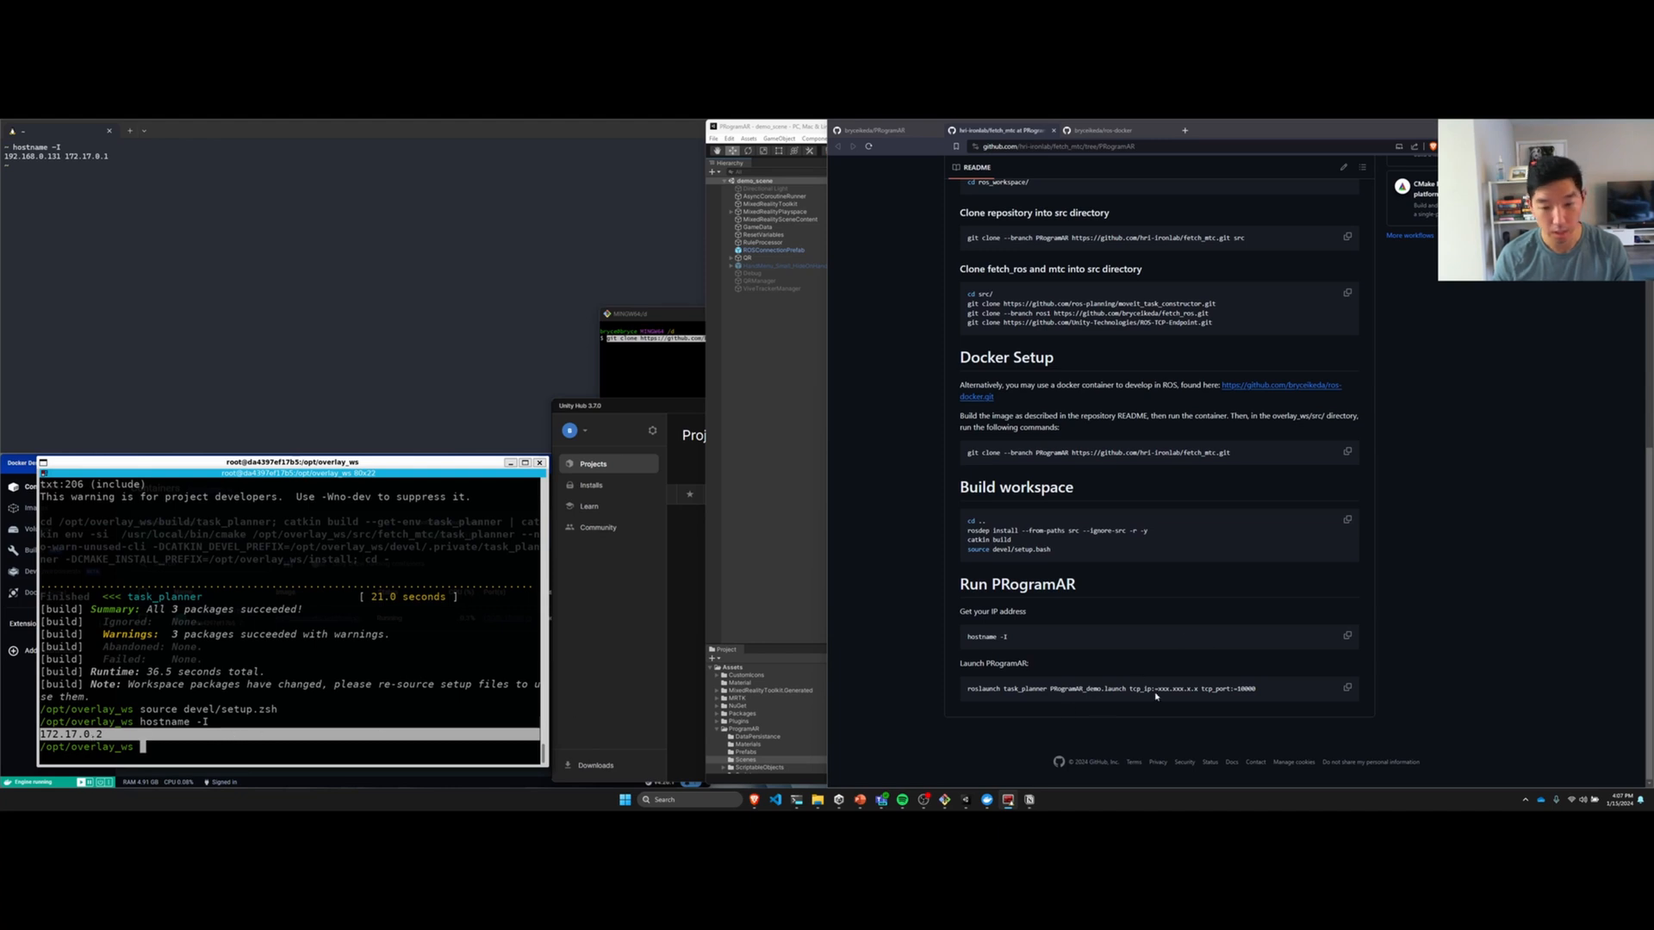
Step: Launch the PRogramAR demo so RViz shows the Fetch robot and Motion Planning Tasks panel
drag(968, 688, 1255, 687)
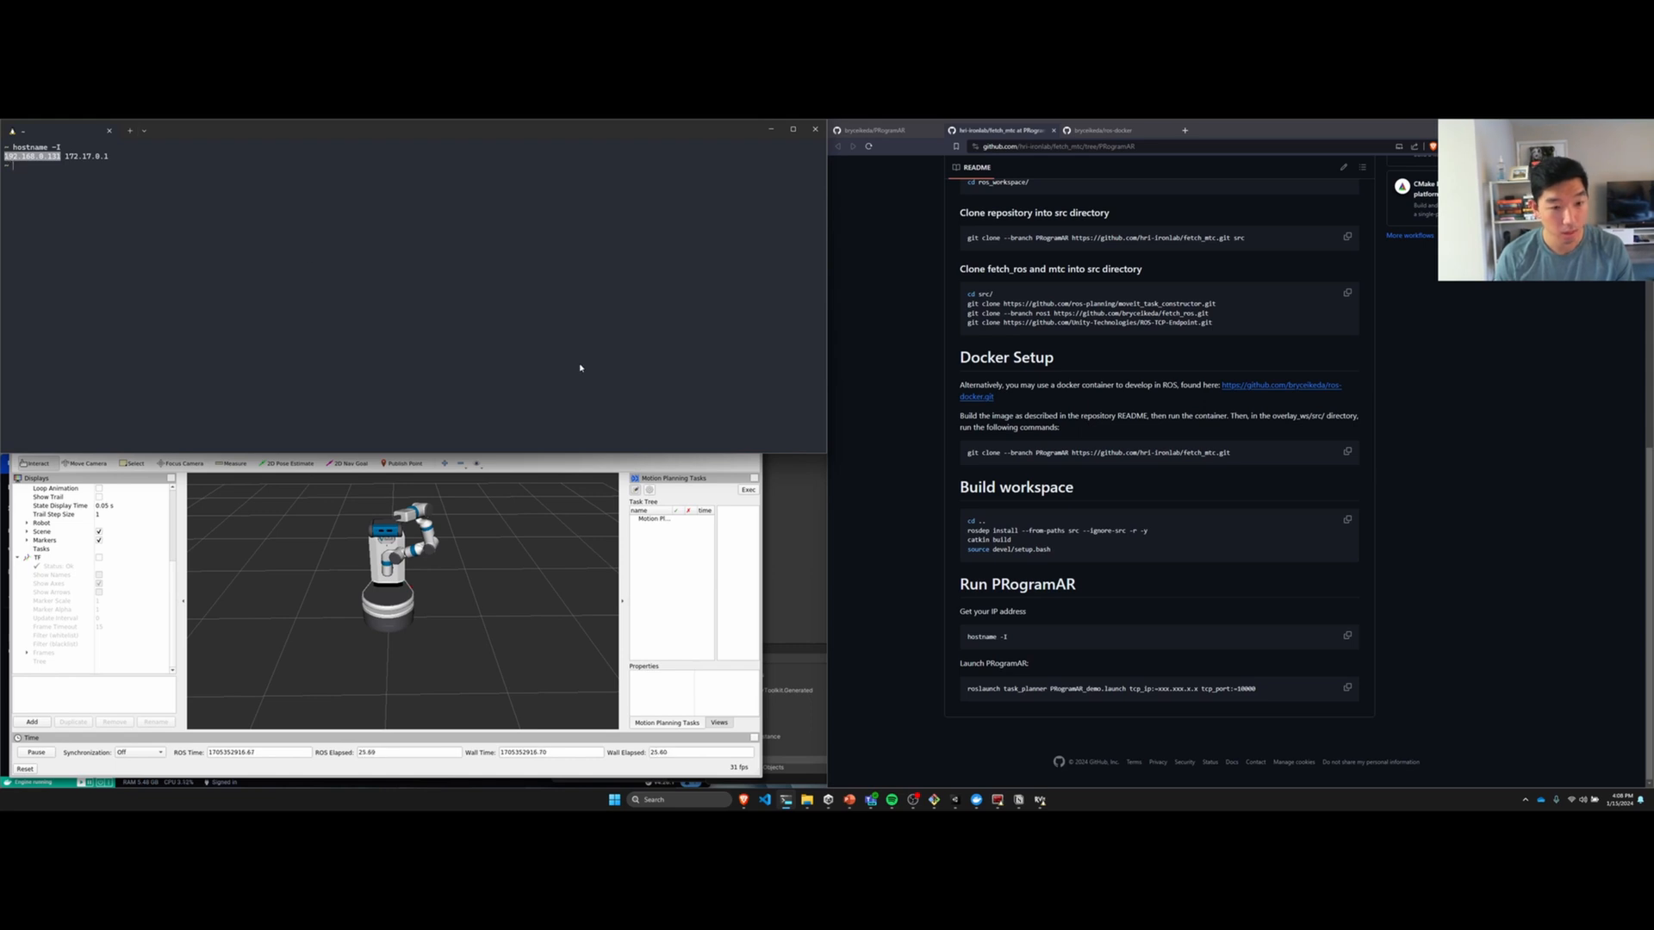
mouse_move(801, 578)
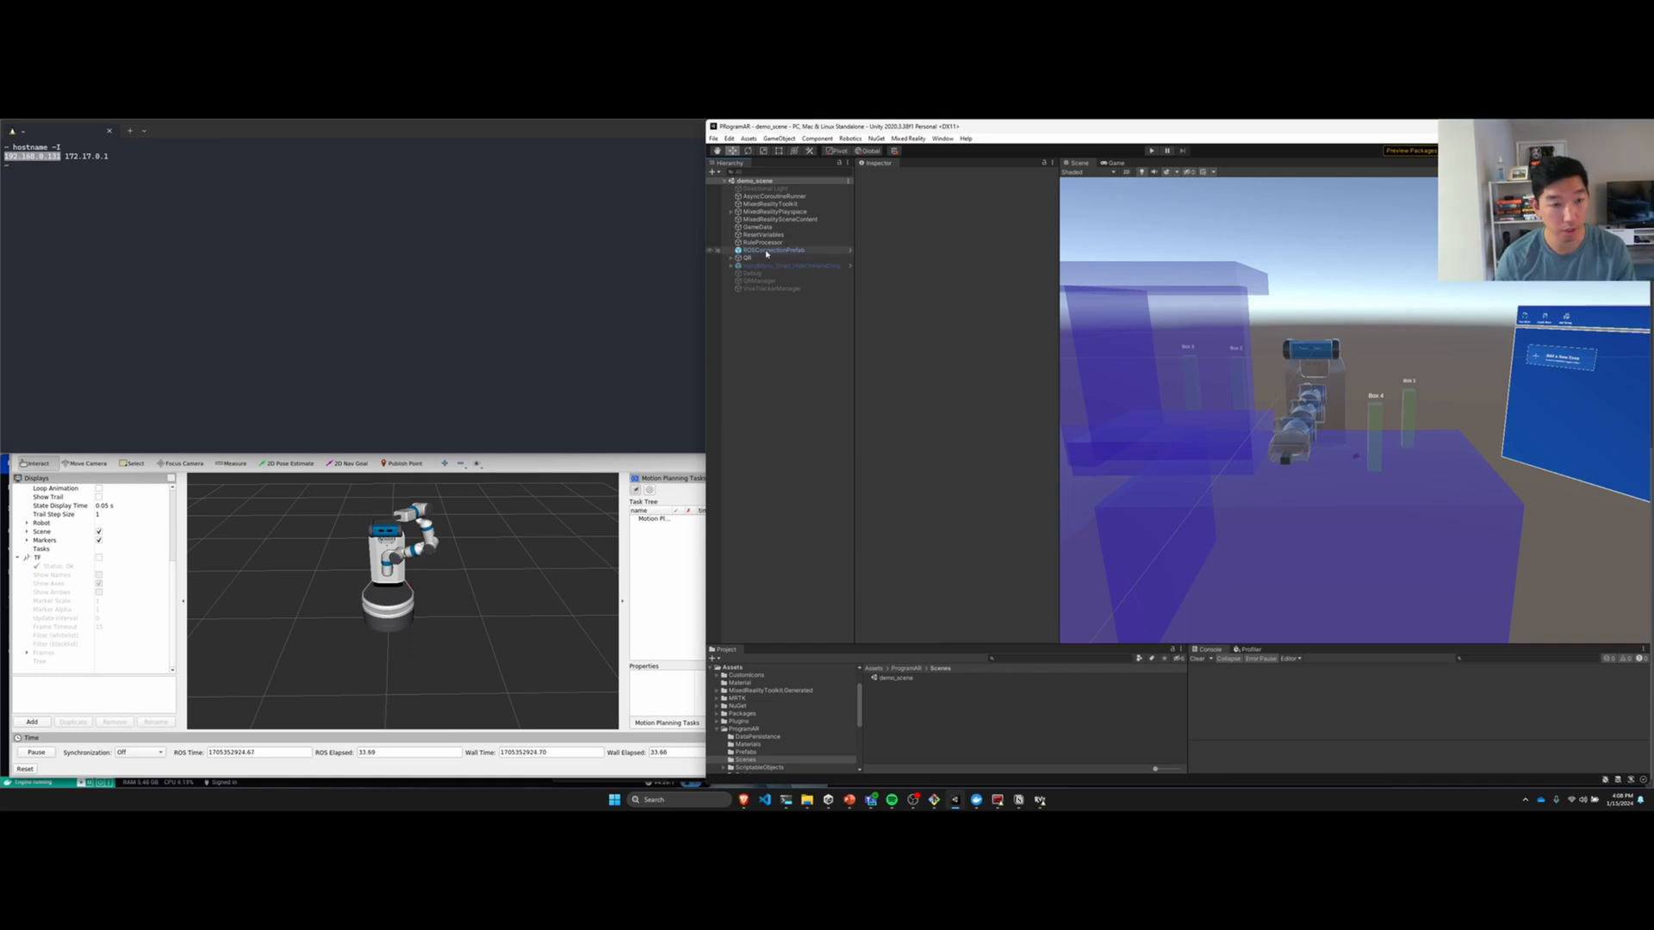
Step: Set the ROSConnectionPrefab's Ros IP Address to 192.168.0.131
click(775, 250)
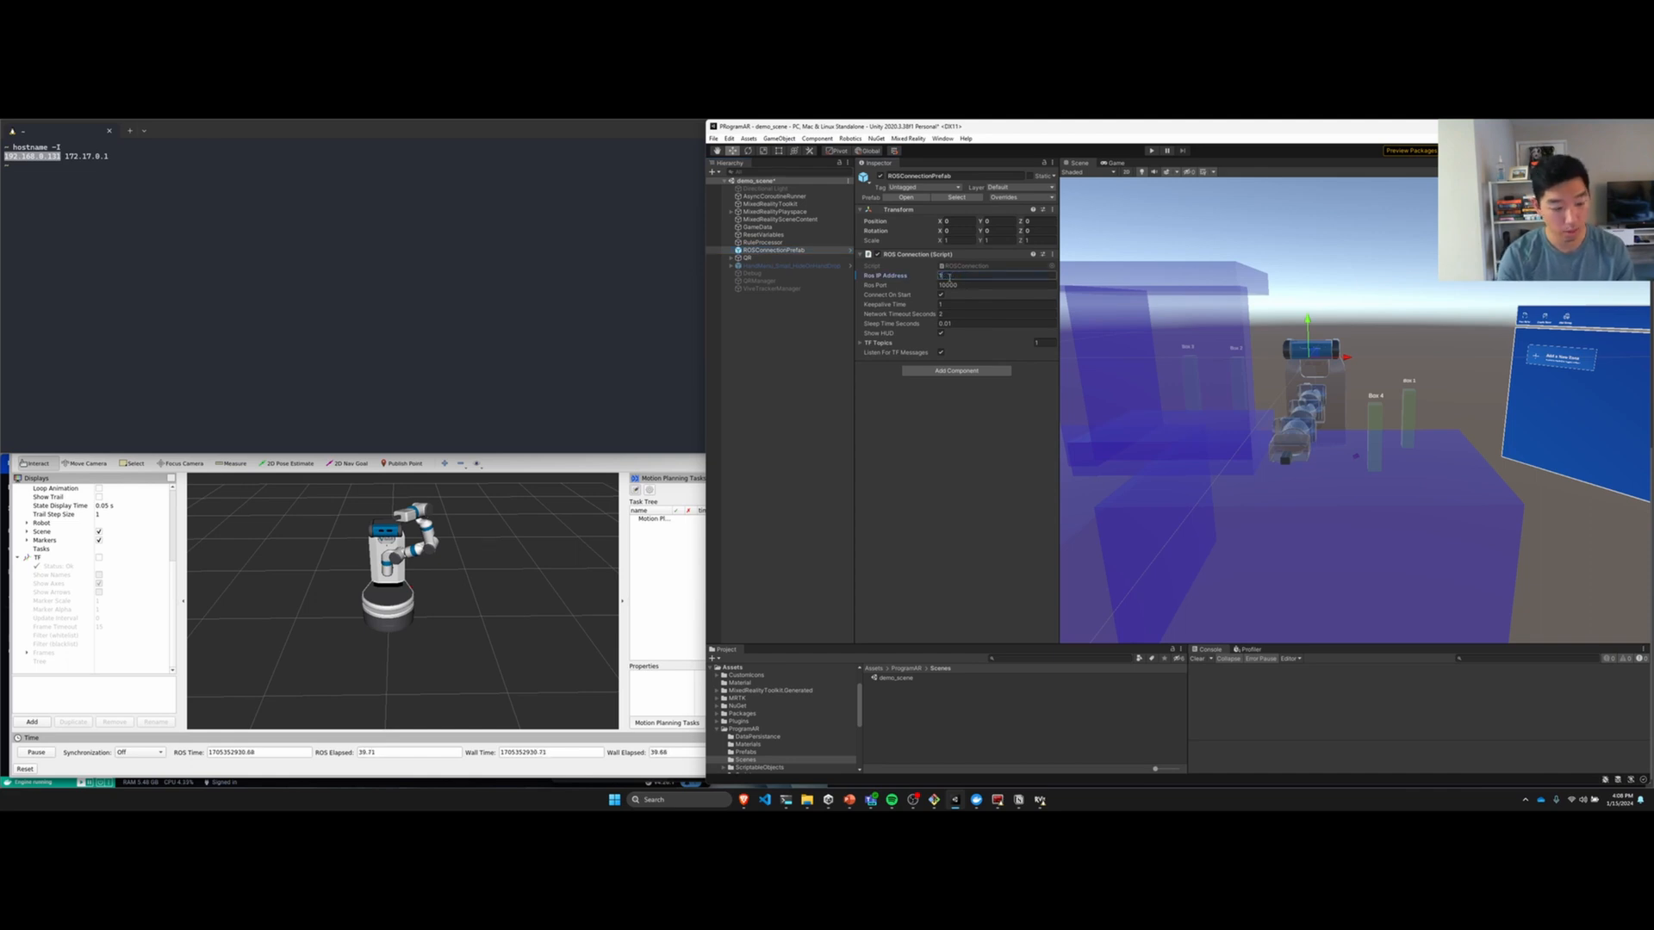
text(192.168.0.131)
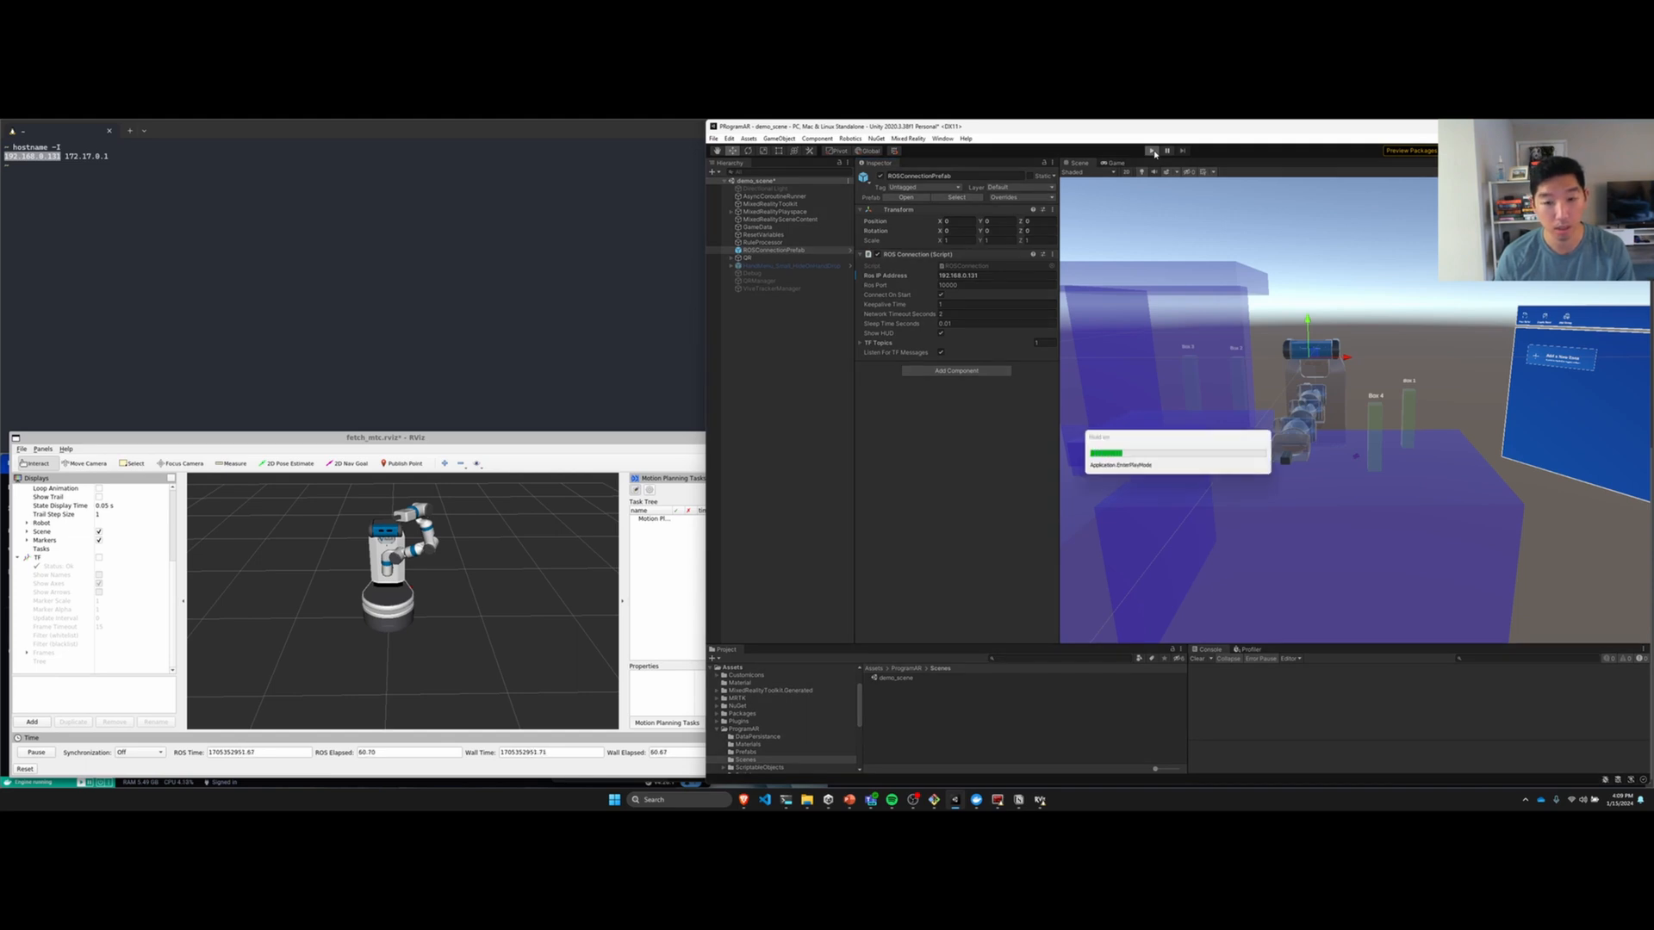
Step: Switch to the Game view and choose Create new robot automation in ProgramAR
click(1152, 151)
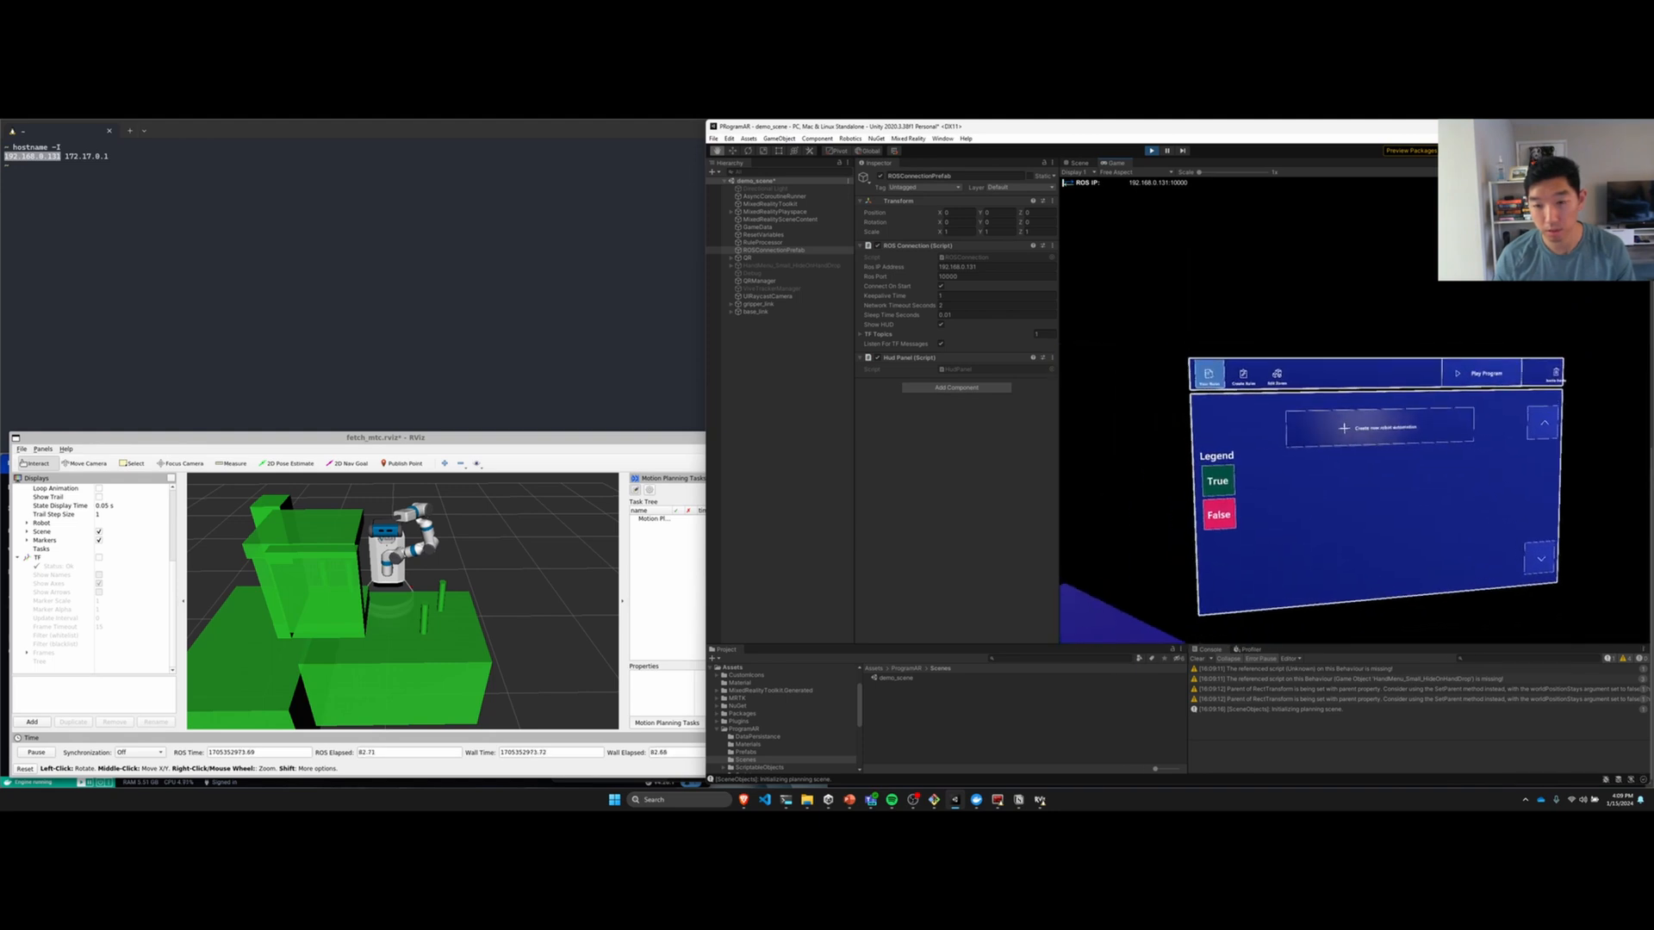
click(1353, 341)
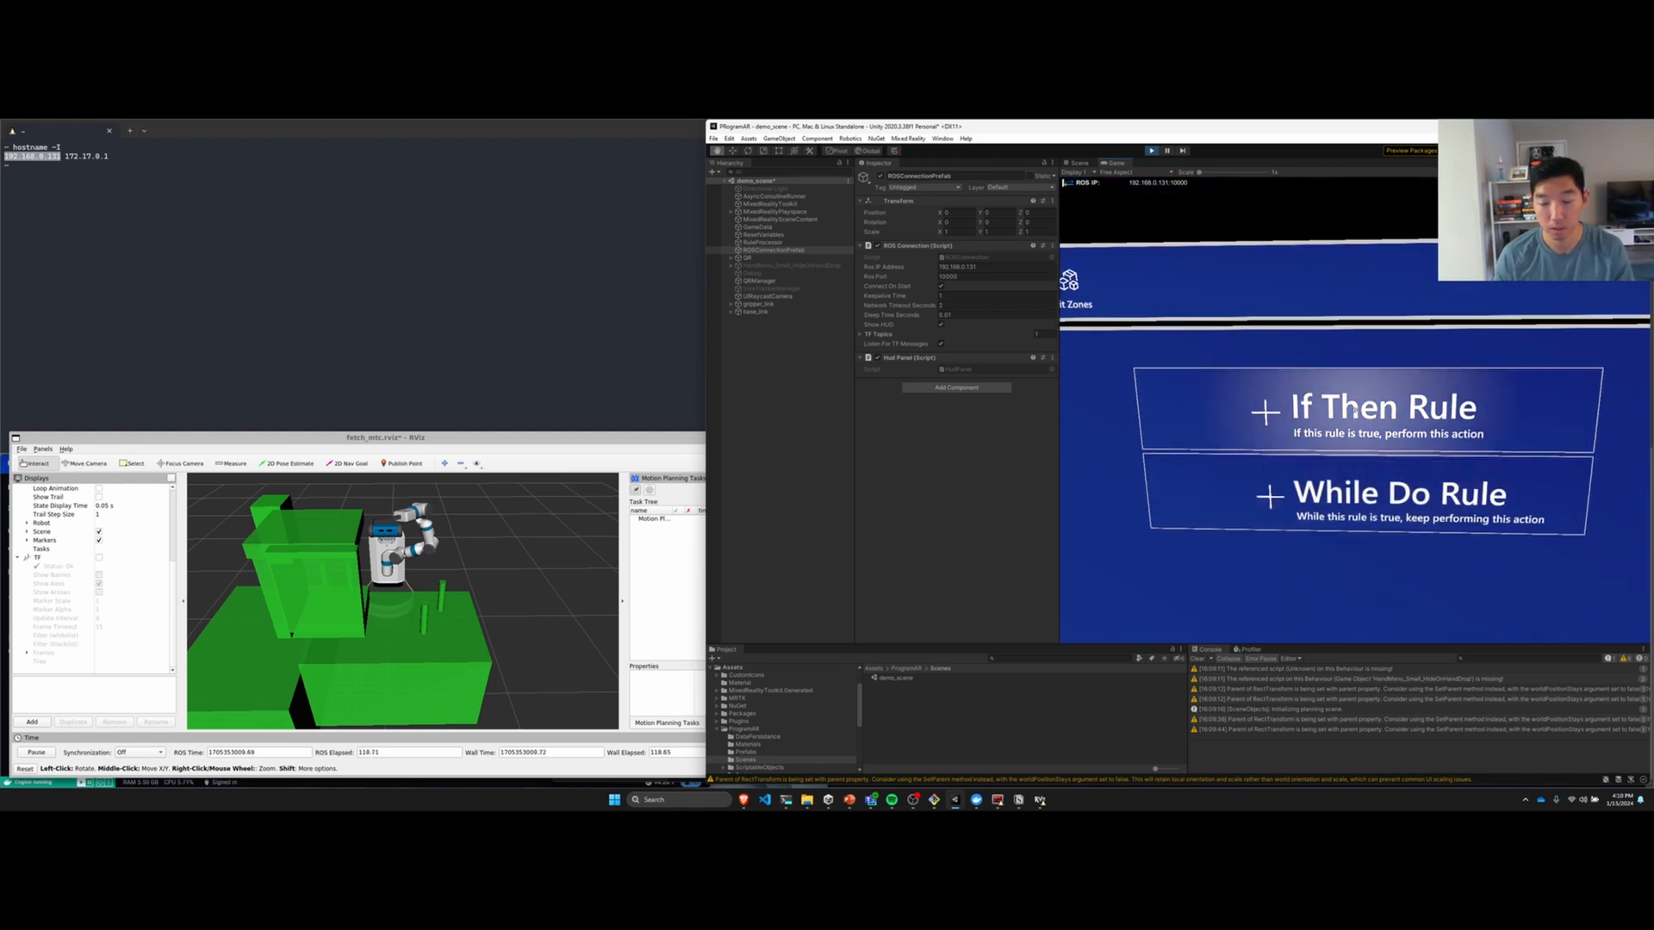
Step: Choose an If Then rule and begin selecting its trigger
click(1385, 408)
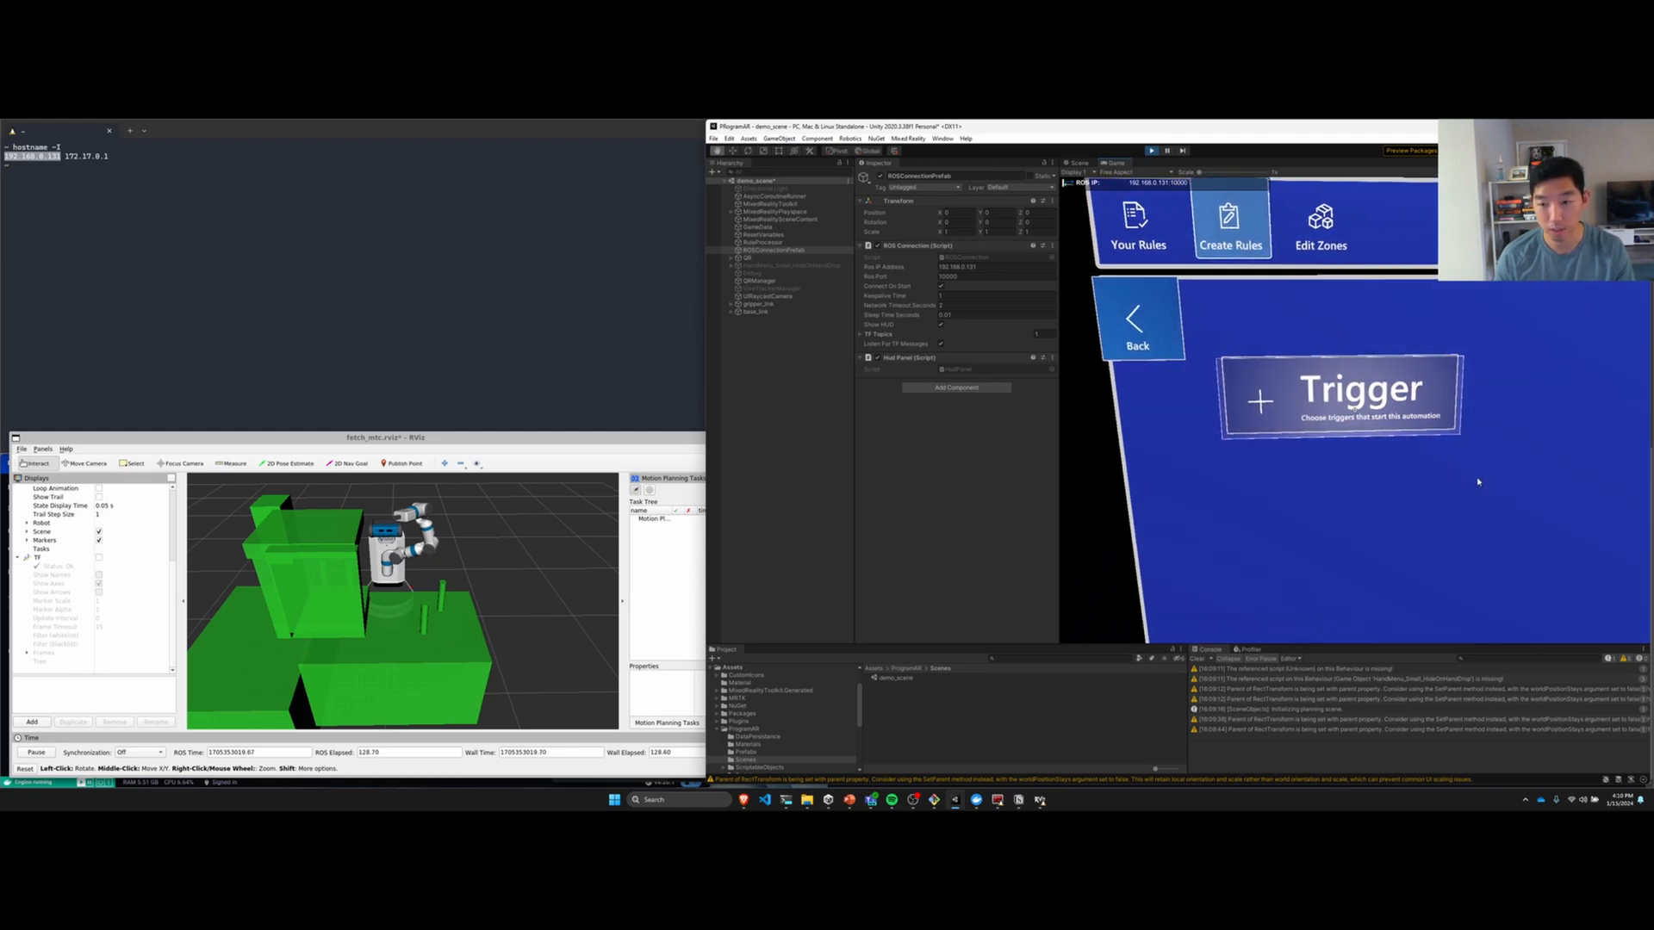
click(1340, 395)
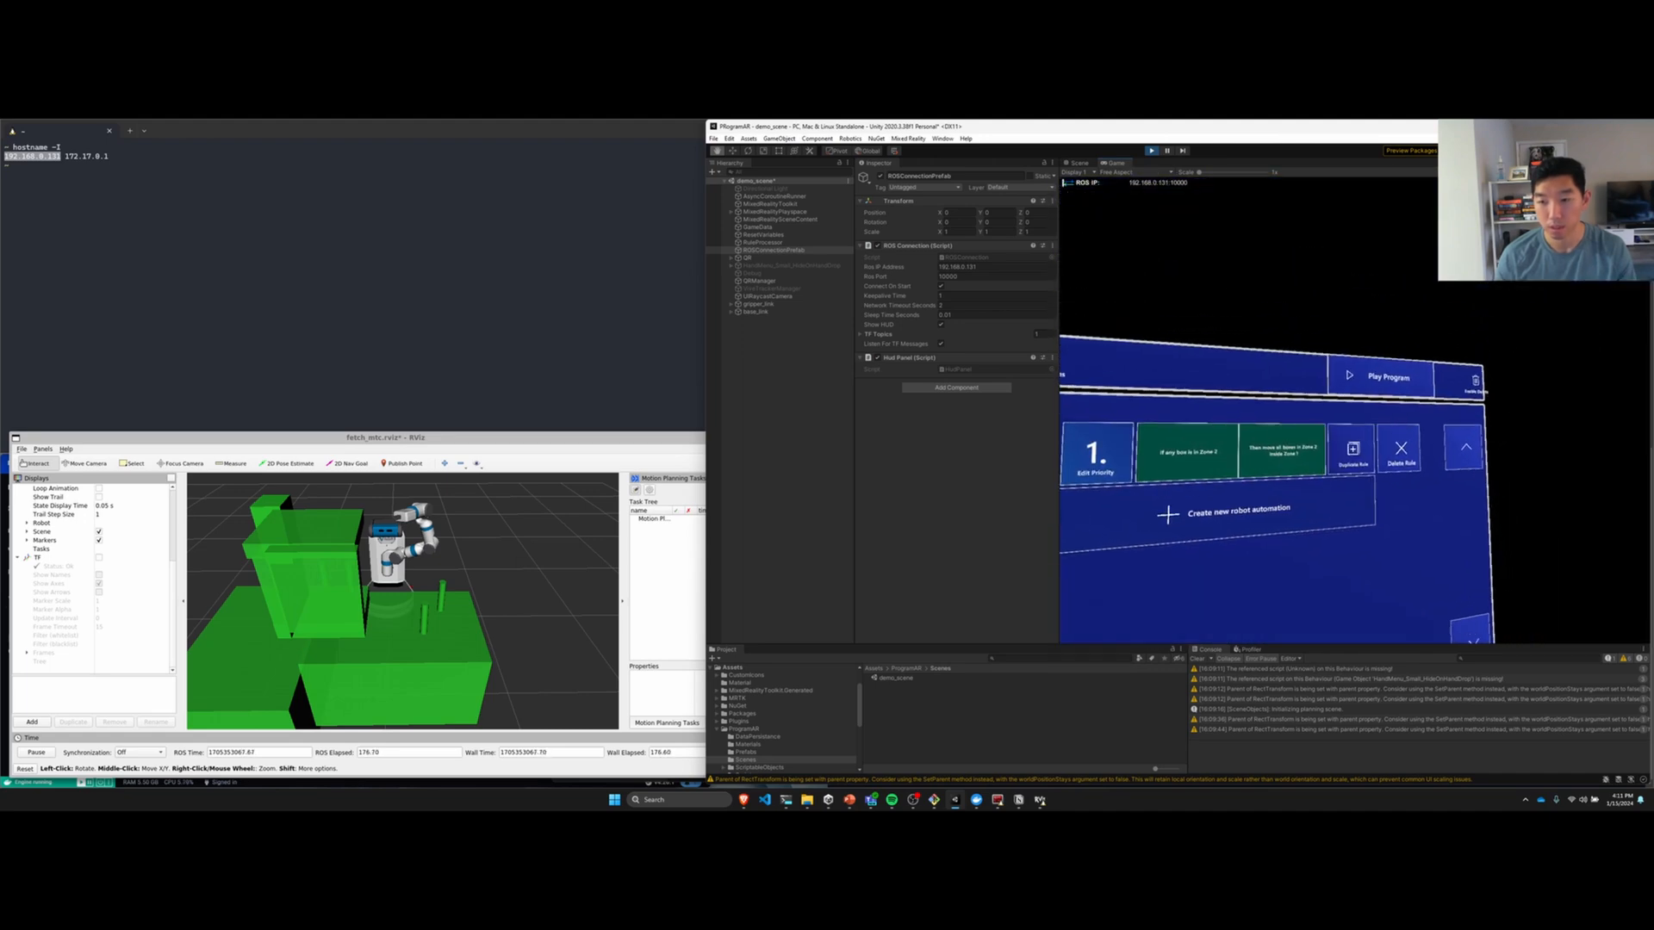
Step: Play the program so the Fetch robot executes Rule 1, then return to the README
click(1389, 376)
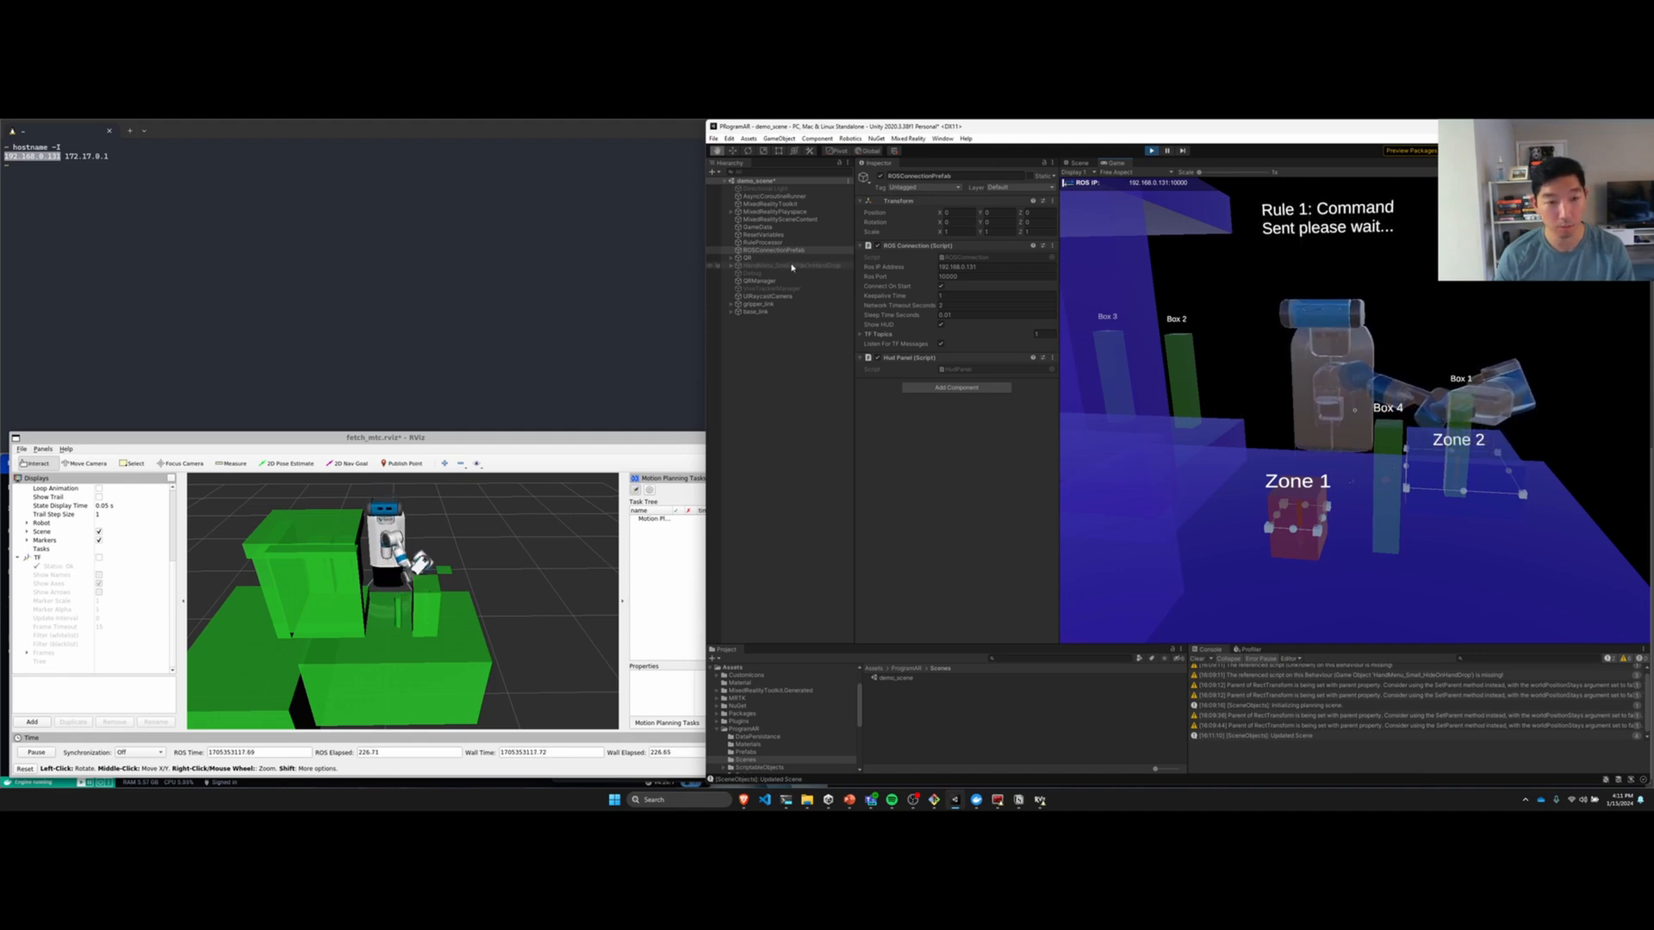
click(906, 137)
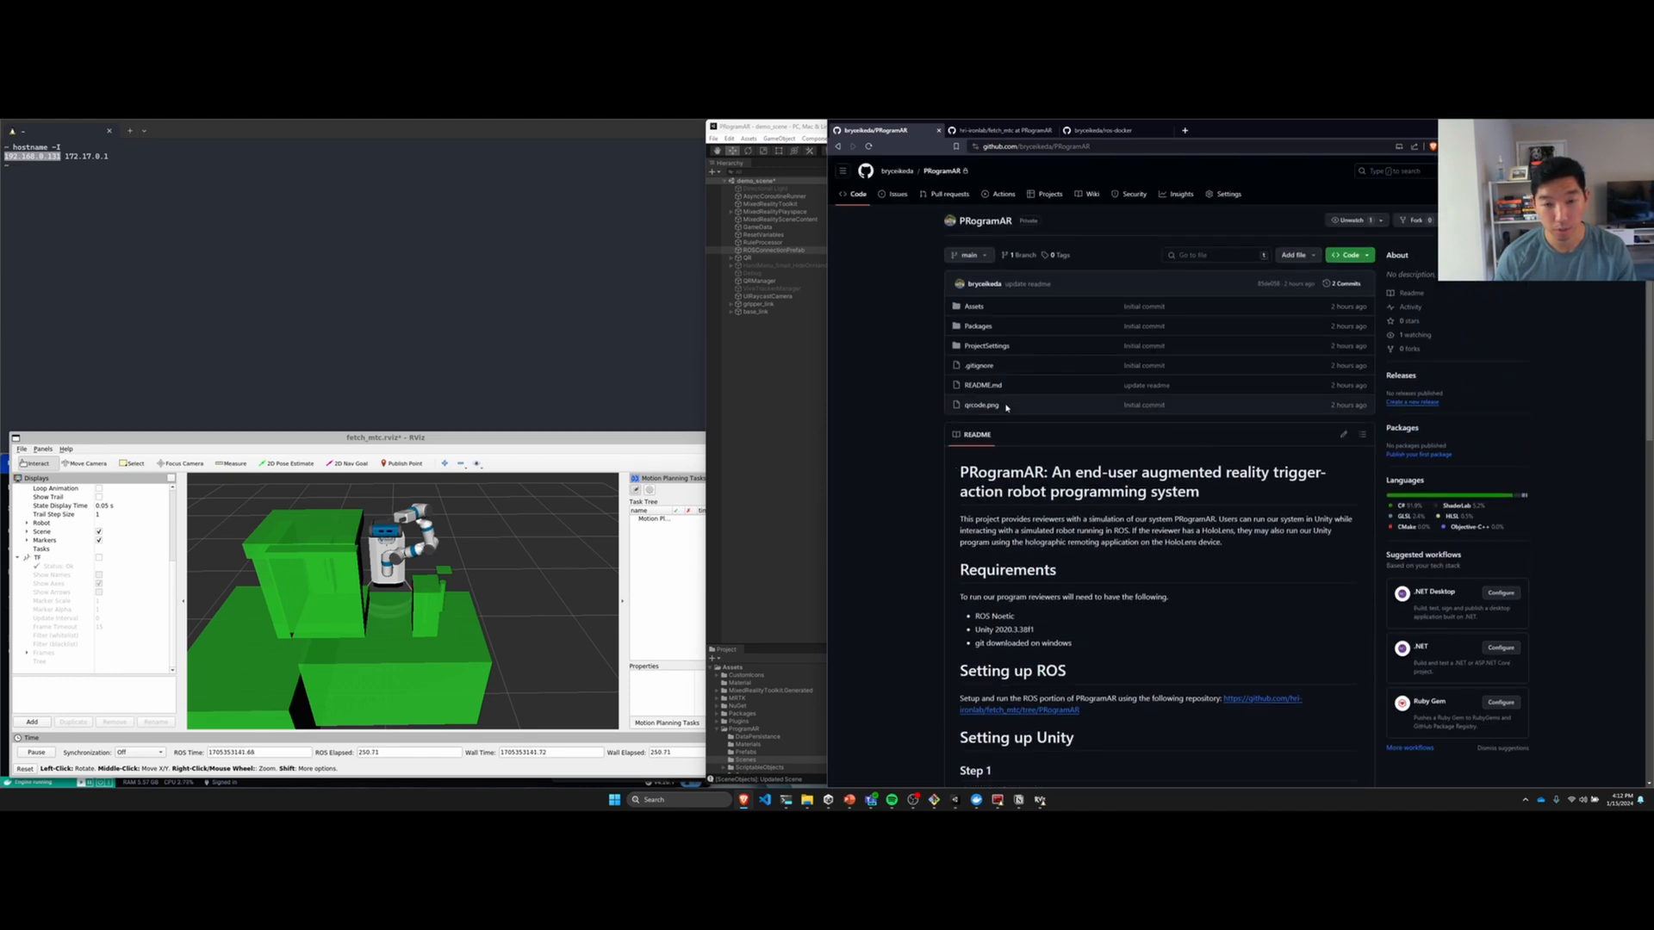
mouse_move(1117, 431)
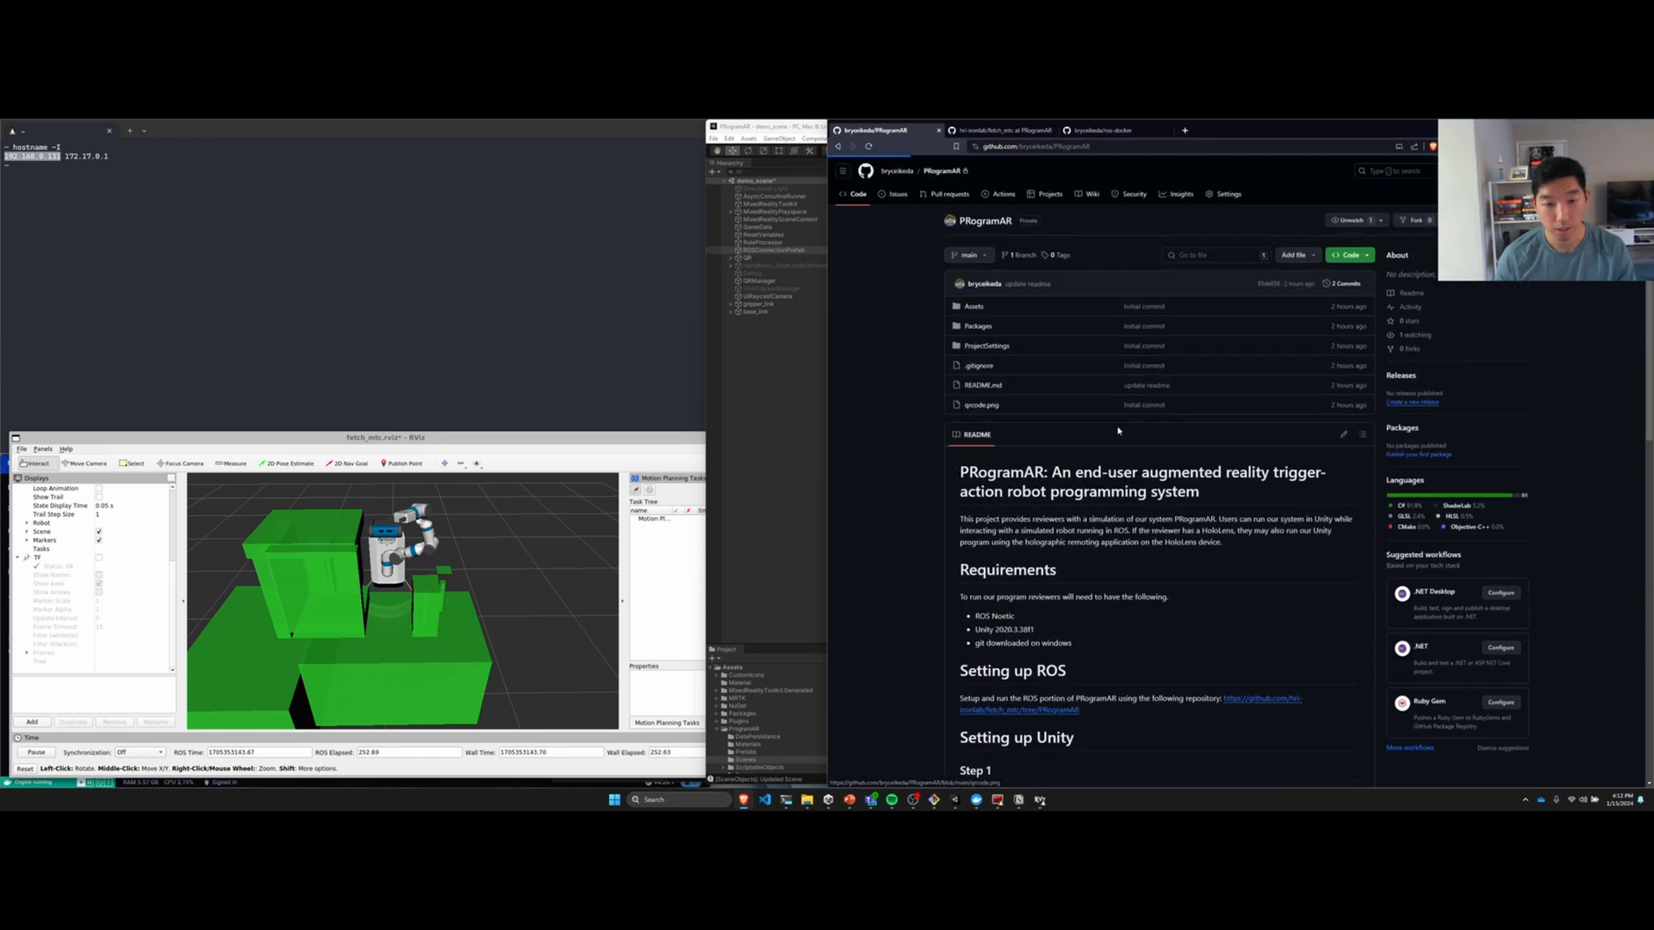
Step: Open qrcode.png from the PRogramAR repository file list
click(981, 405)
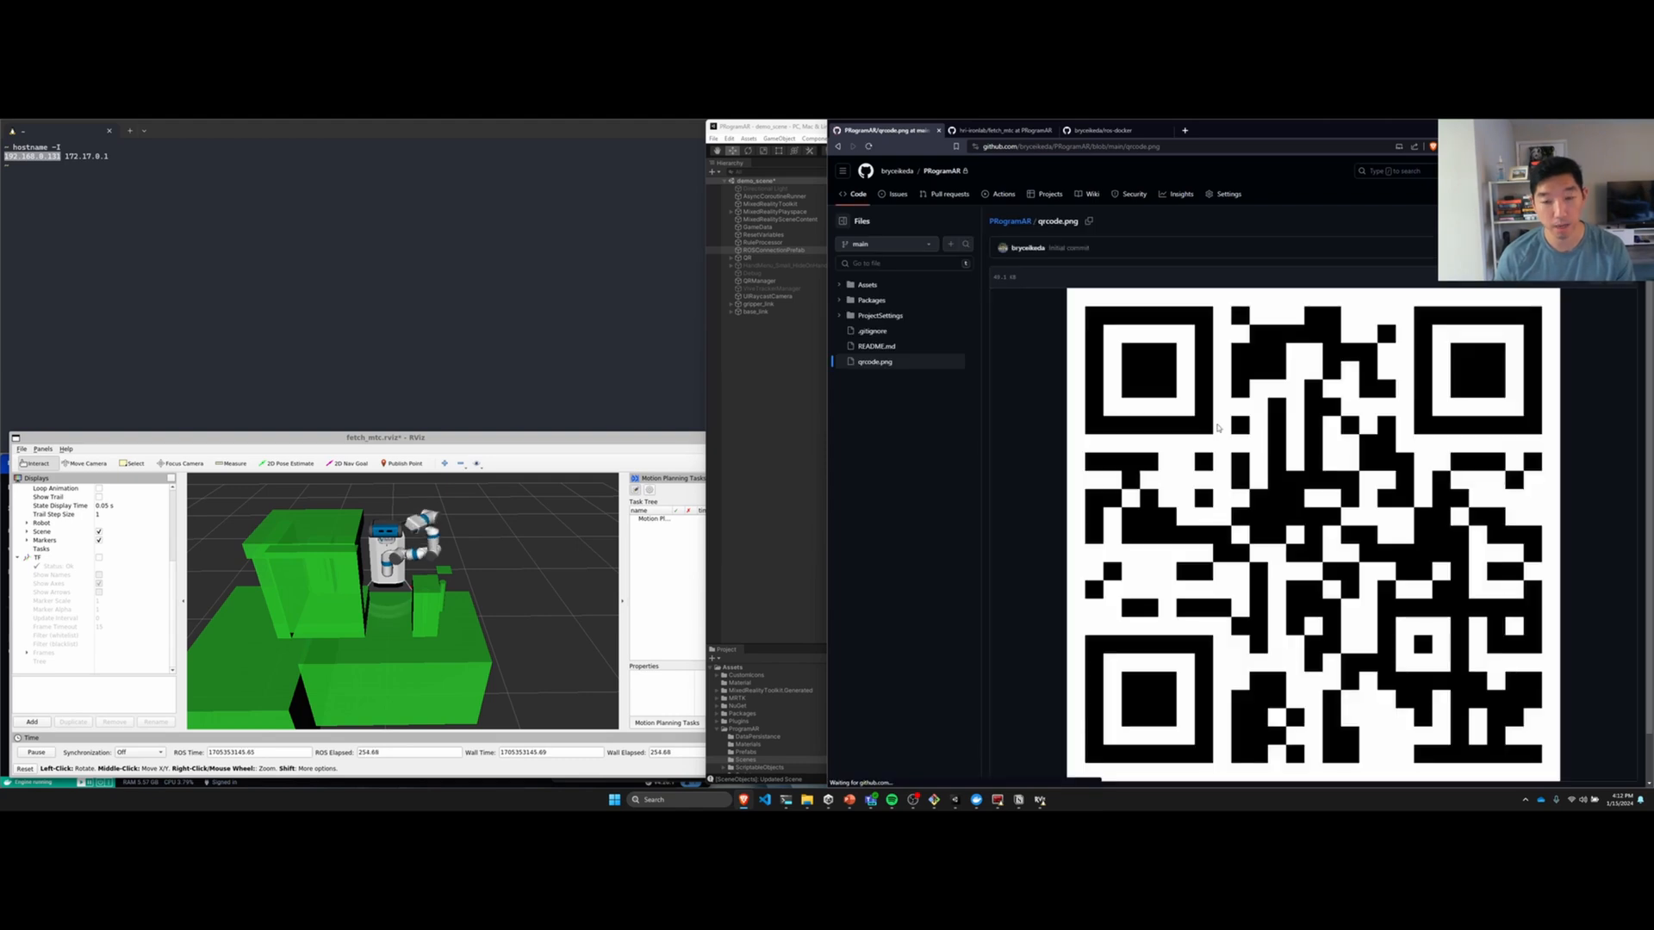